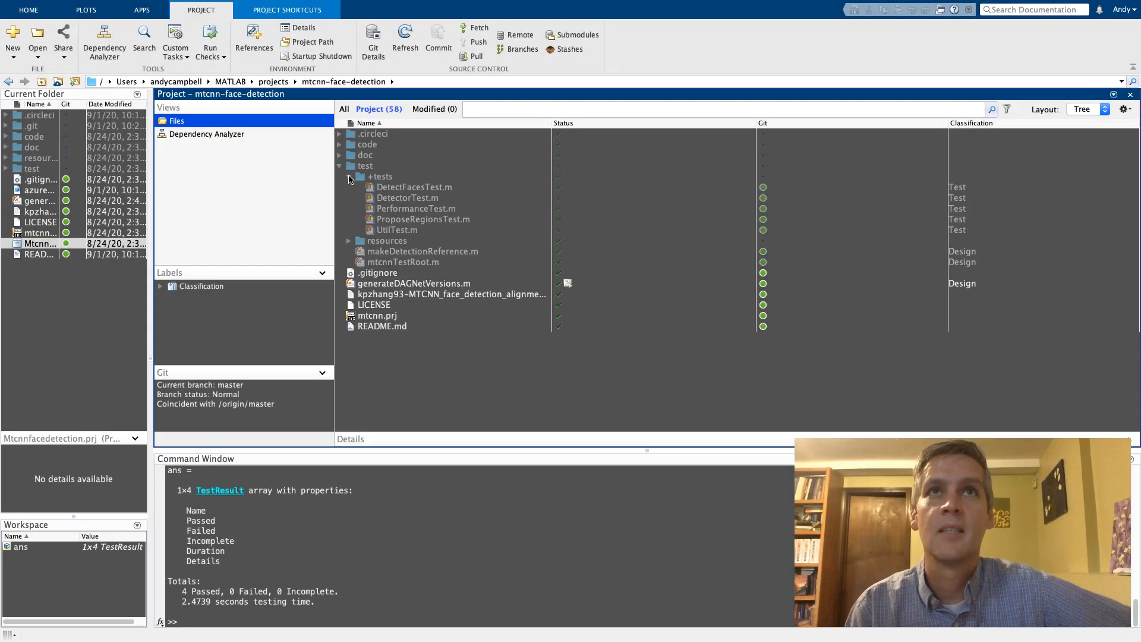
- View DetectFacesTest and ProposeRegionsTest, then rerun the project's tests to get 4 passed
double_click(413, 187)
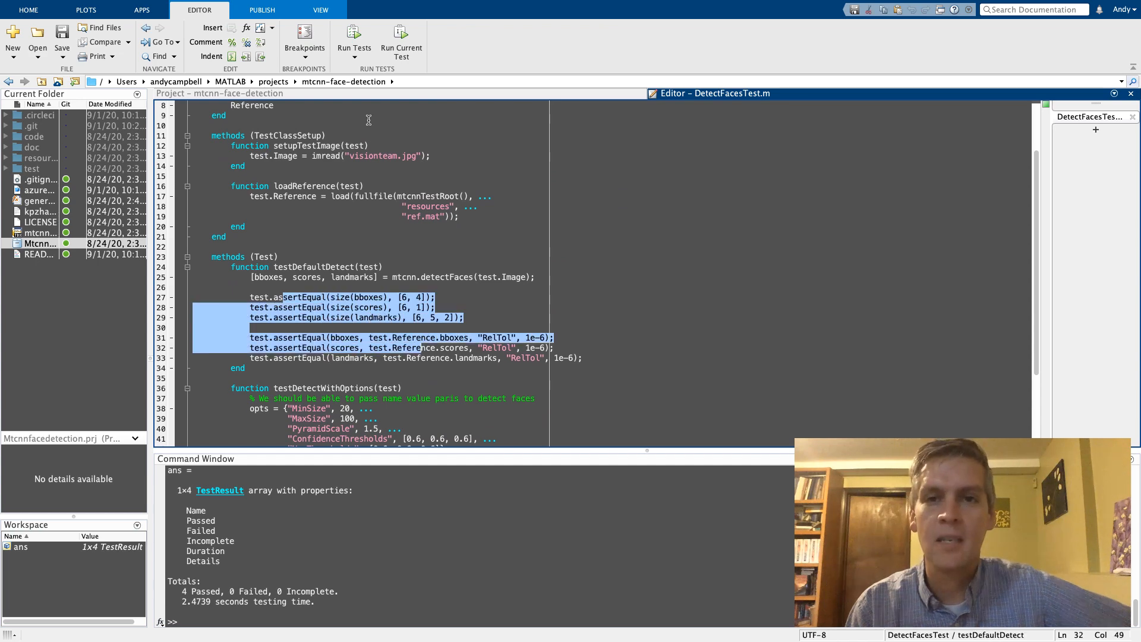
click(1090, 130)
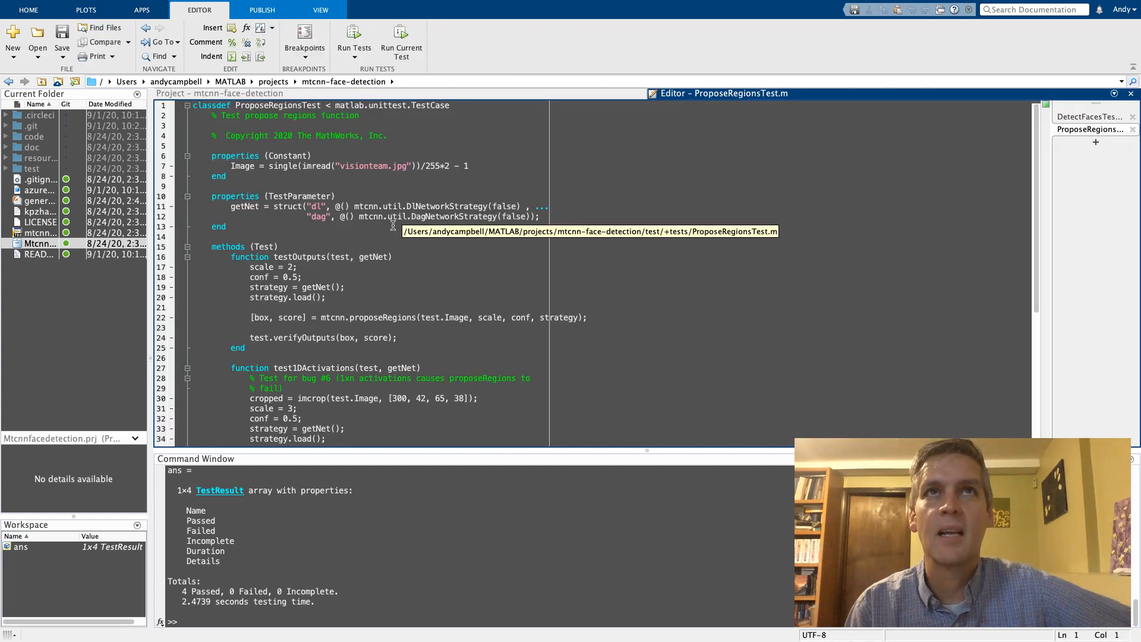
click(353, 35)
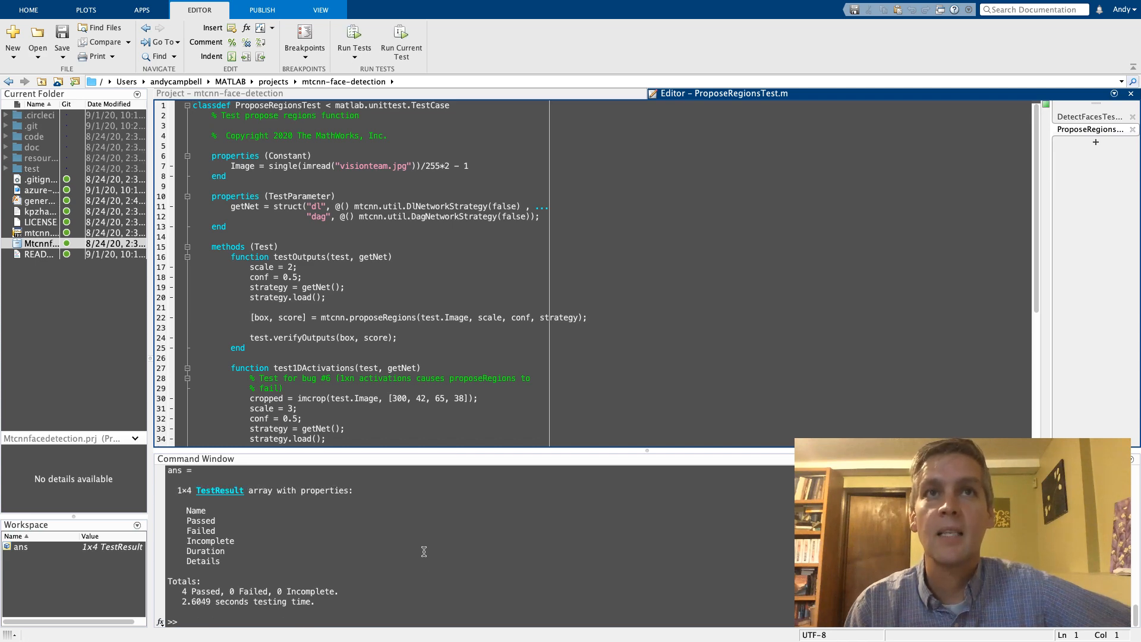
mouse_move(362, 266)
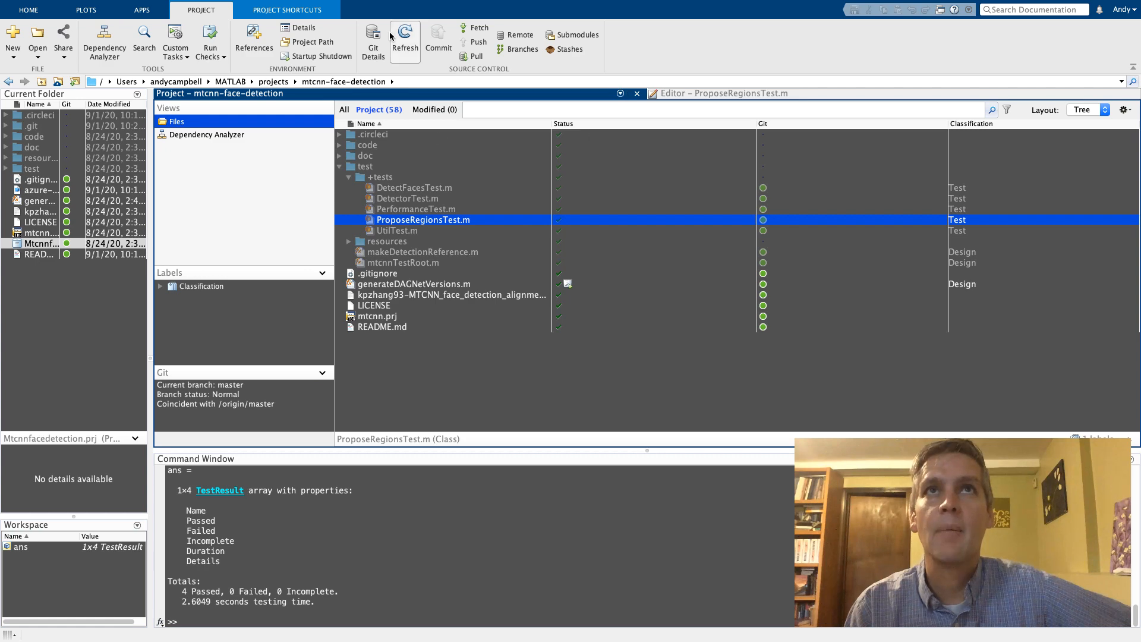
- Show the project's Git details and select its GitHub repository address
click(372, 38)
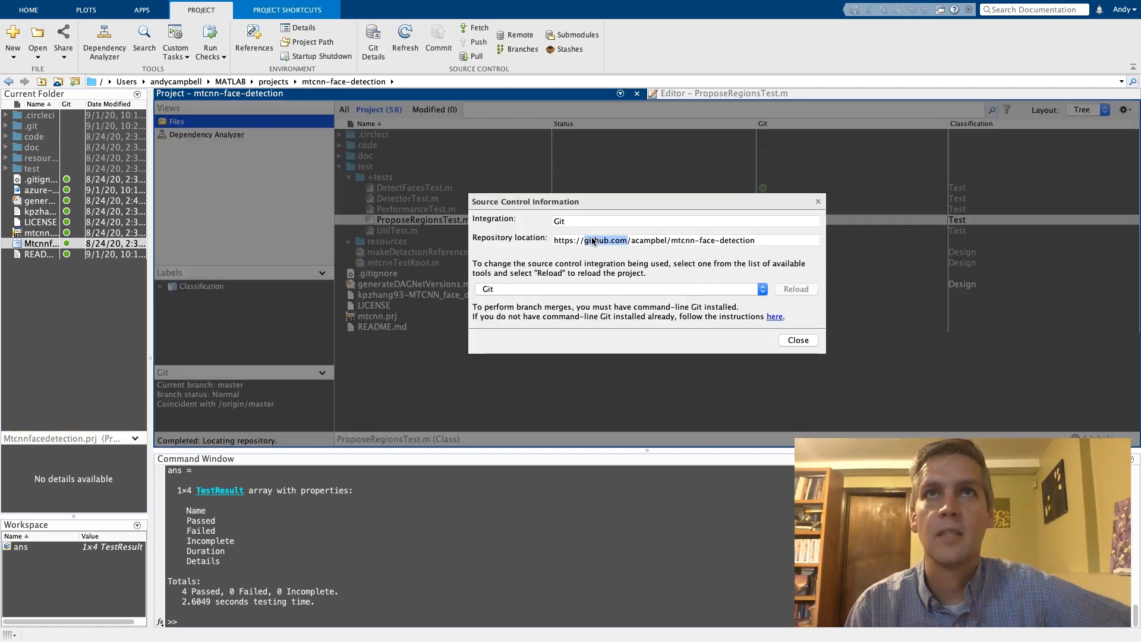
triple_click(653, 239)
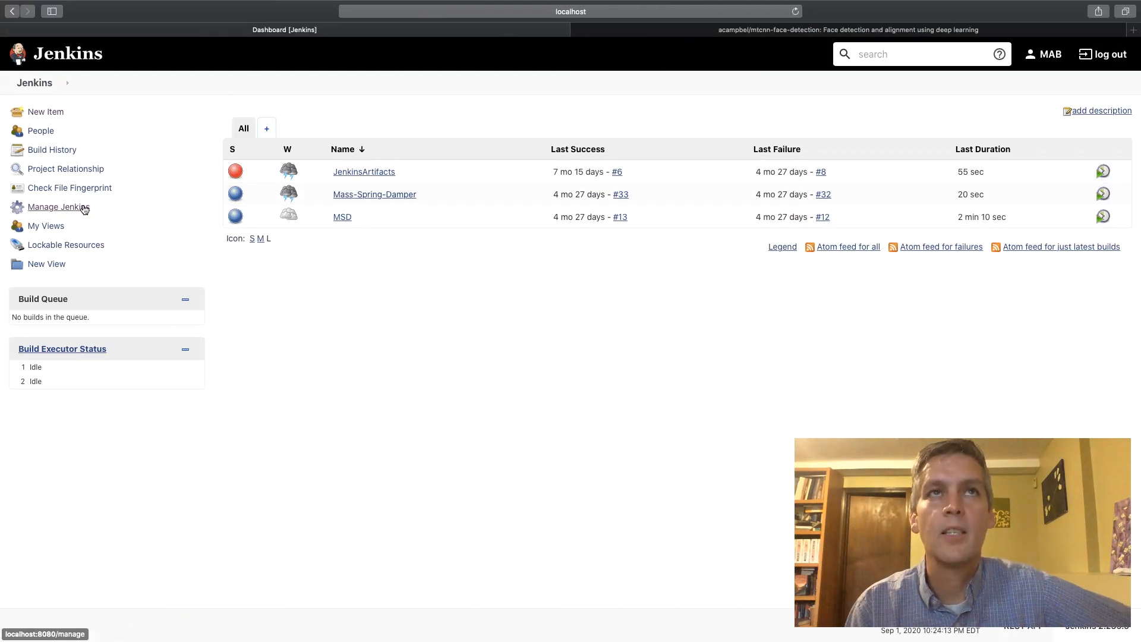
- Create a new Jenkins freestyle project named mtcnn-face-detection
click(44, 112)
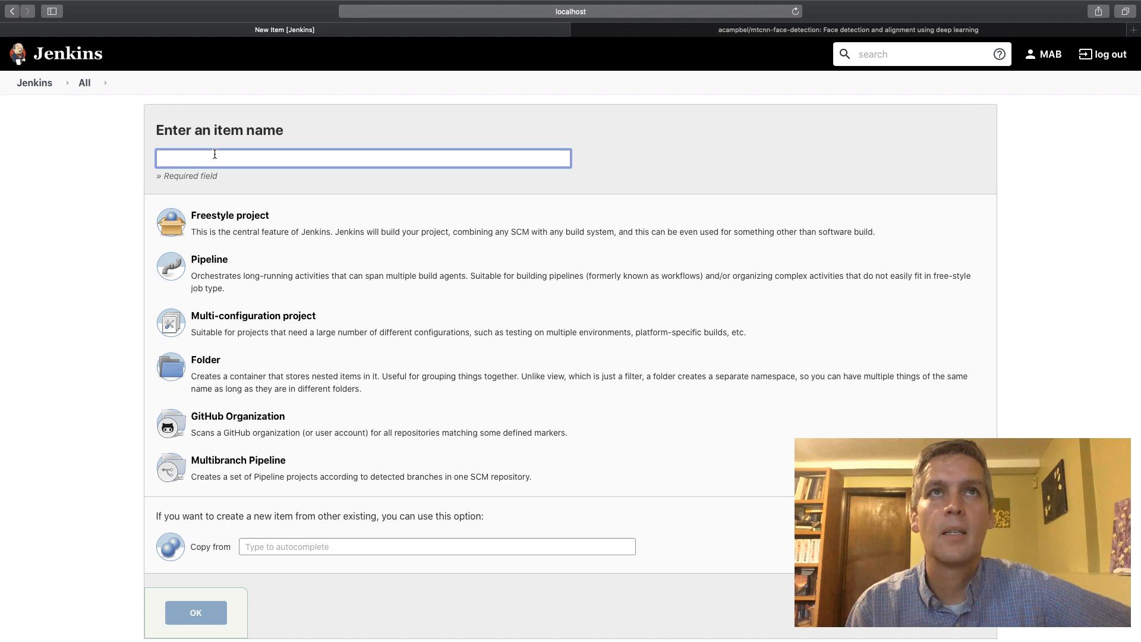
text(mtcnn-face-detection)
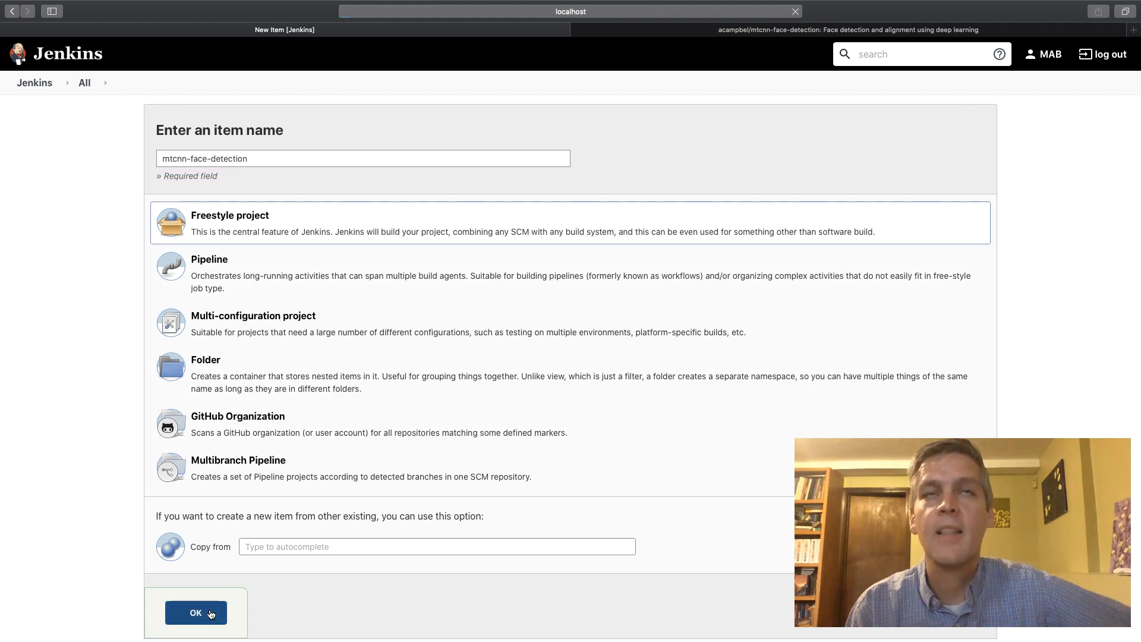
click(195, 613)
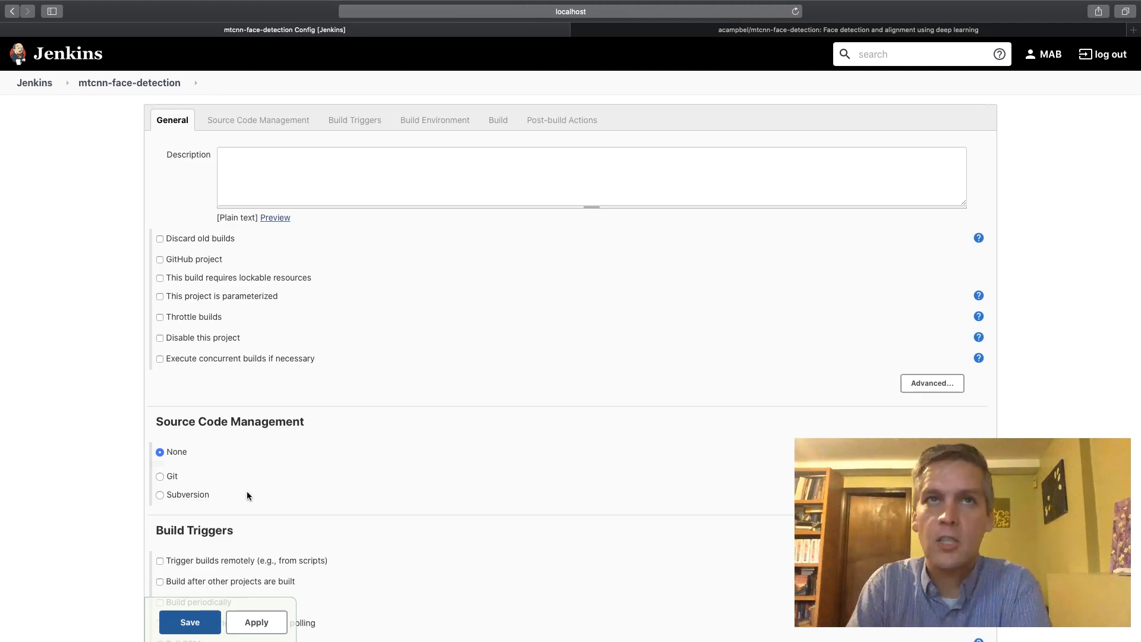
- Configure the job to use Git with a Run MATLAB Tests build step and save it
click(160, 476)
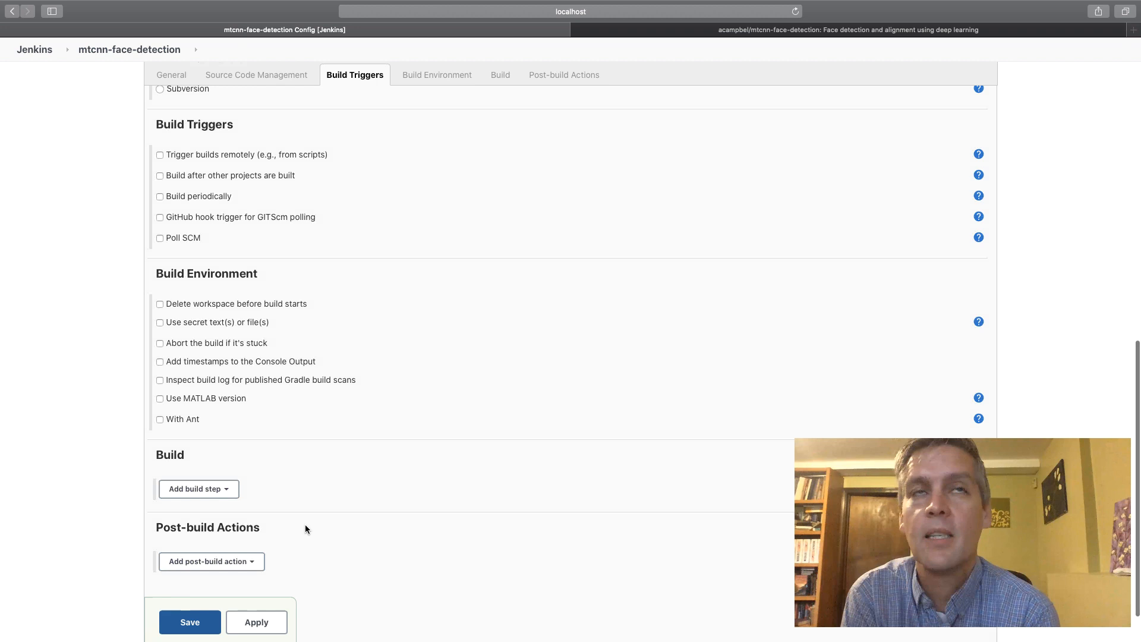
click(199, 489)
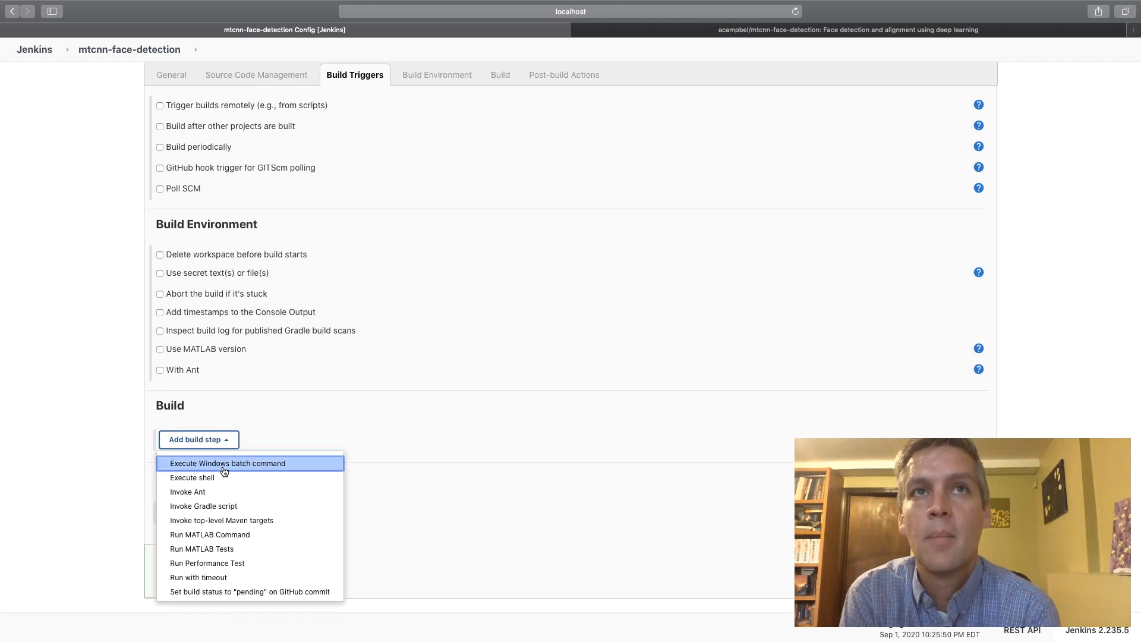
click(202, 549)
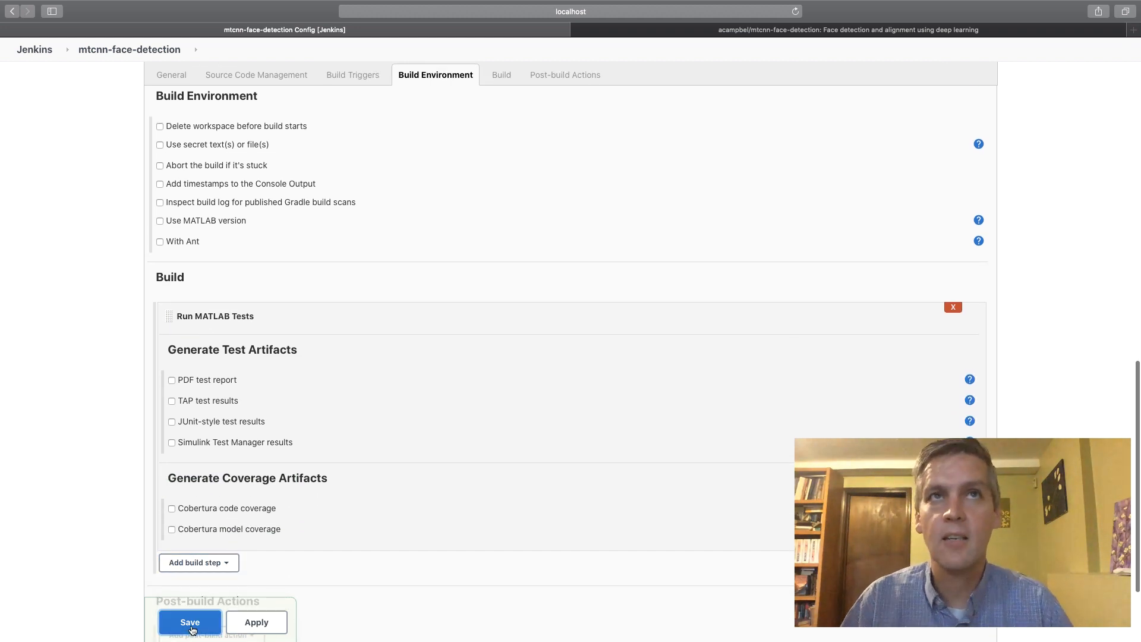
click(189, 622)
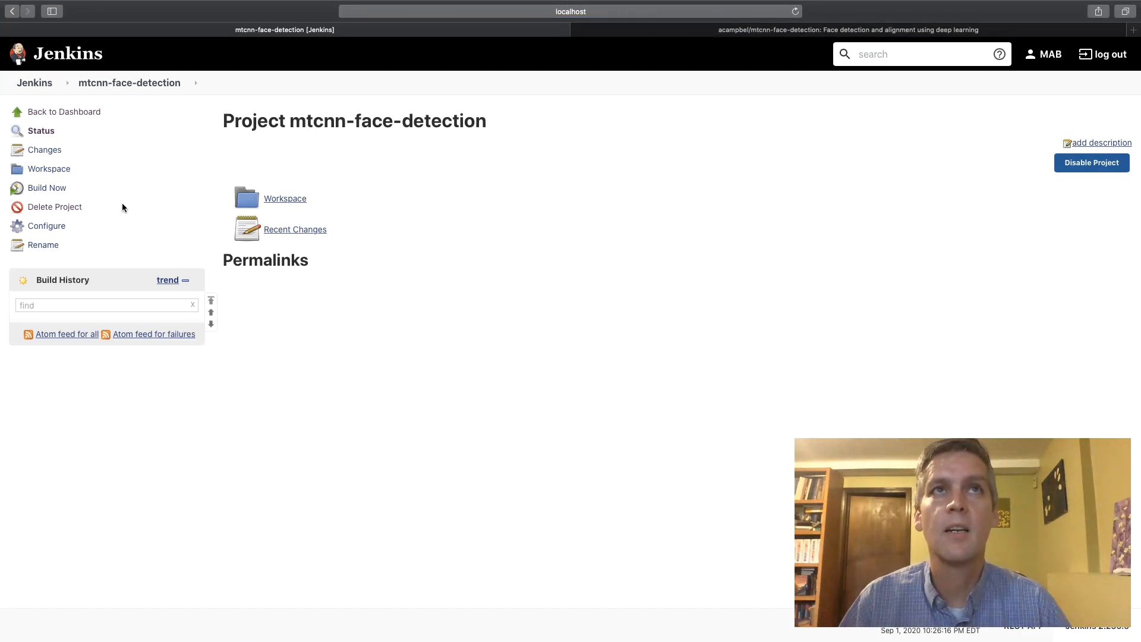
mouse_move(46, 188)
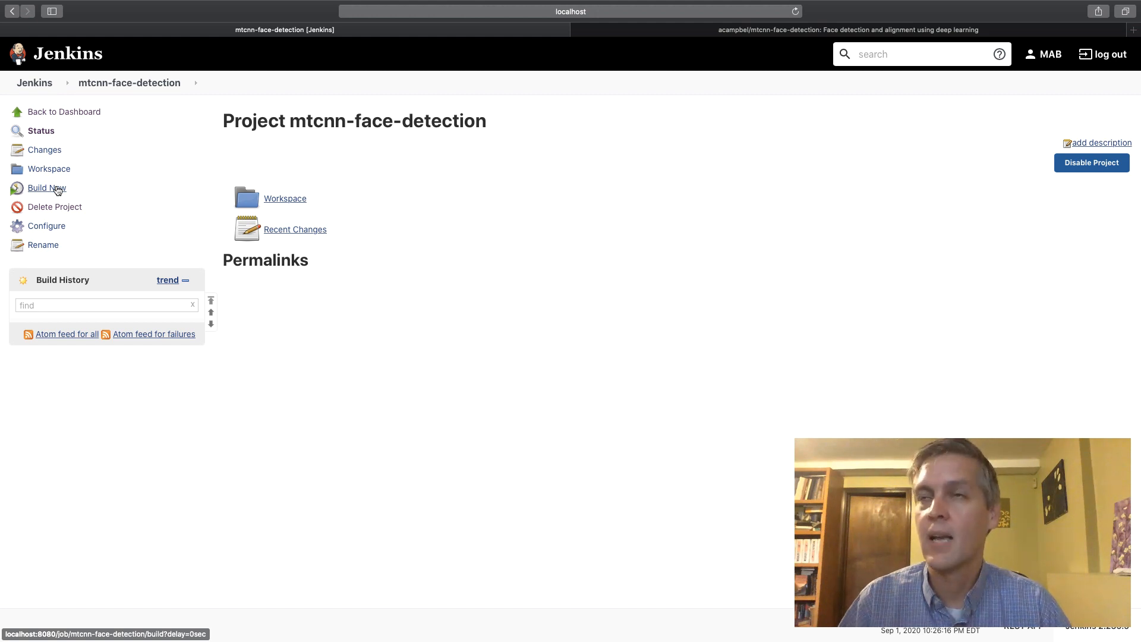
- Start build #1 of the mtcnn-face-detection job
click(46, 188)
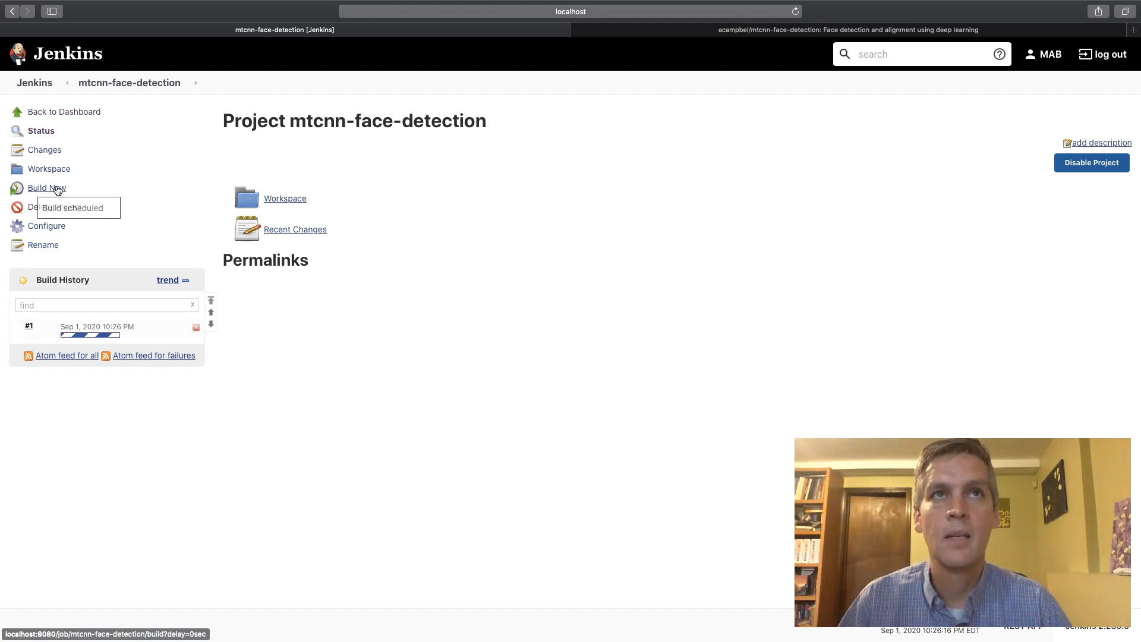
mouse_move(117, 192)
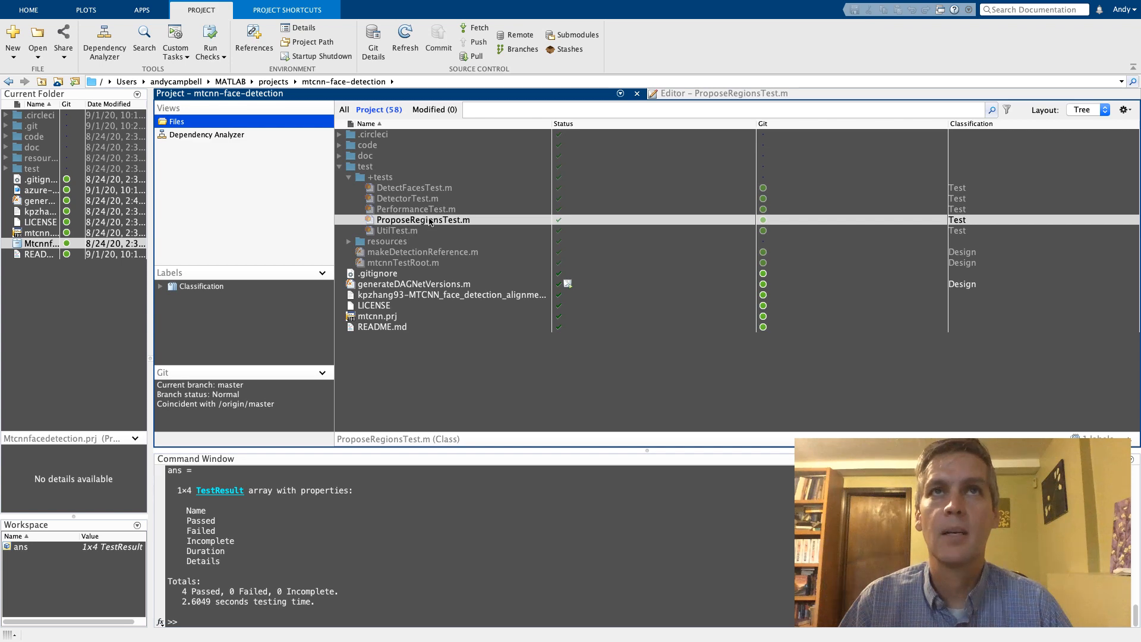
- Add a deliberately failing testAFailure method to ProposeRegionsTest
double_click(425, 219)
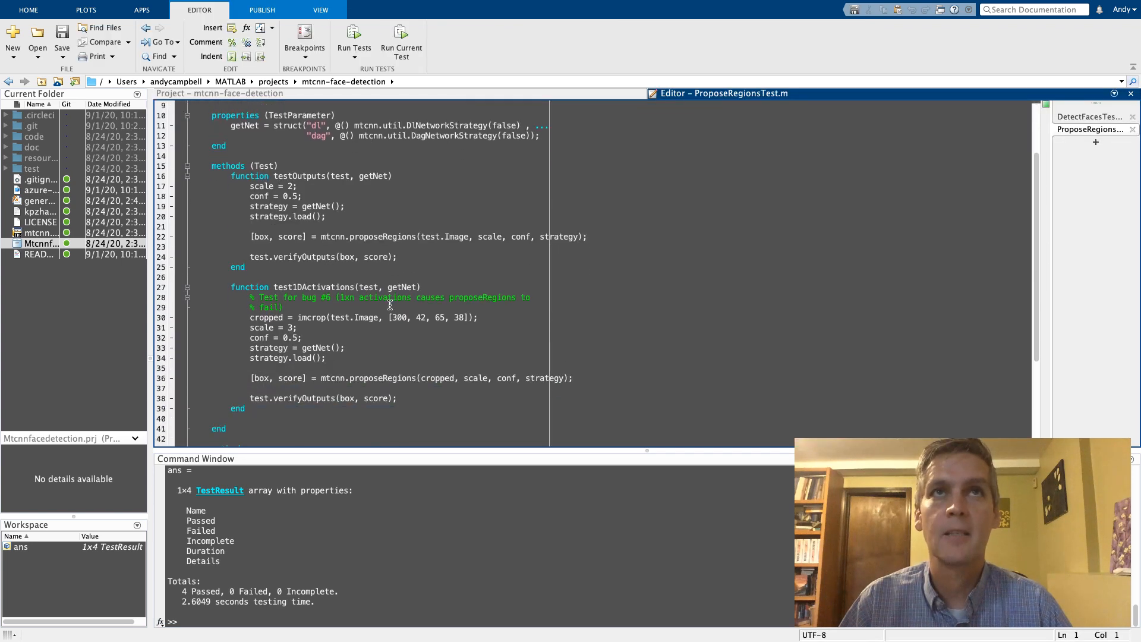
scroll(down, 3)
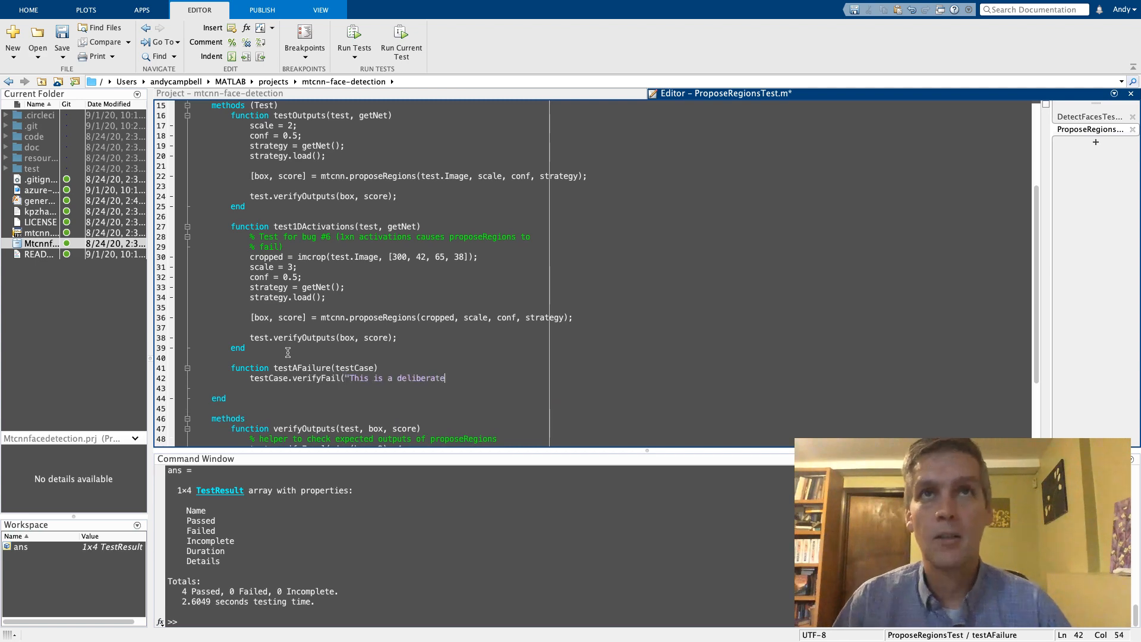
text(failure.");)
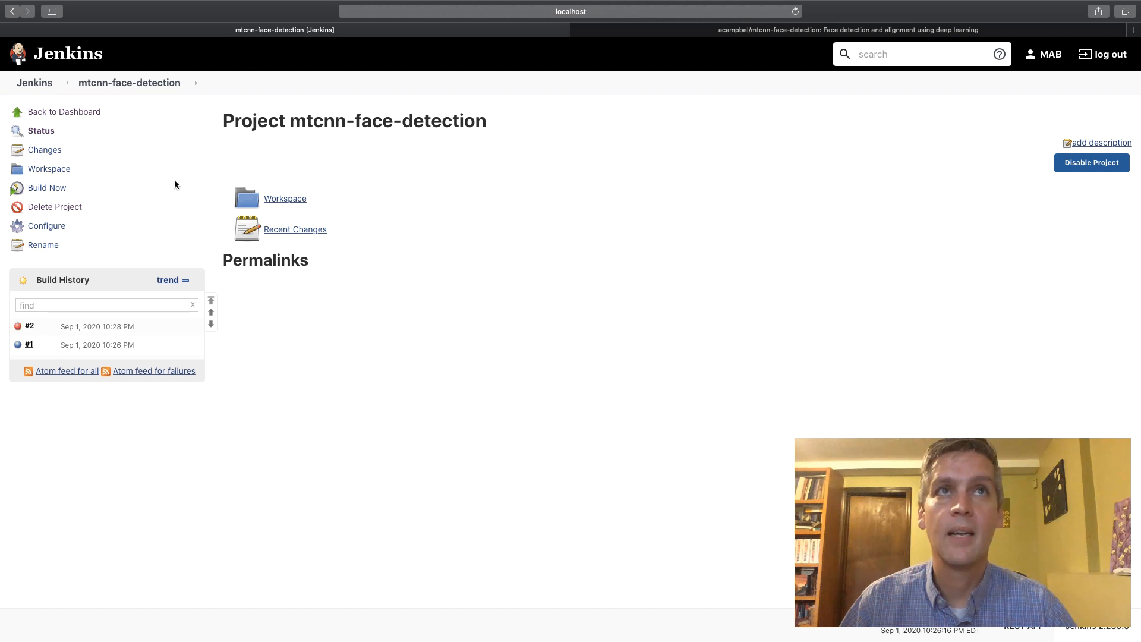
click(28, 326)
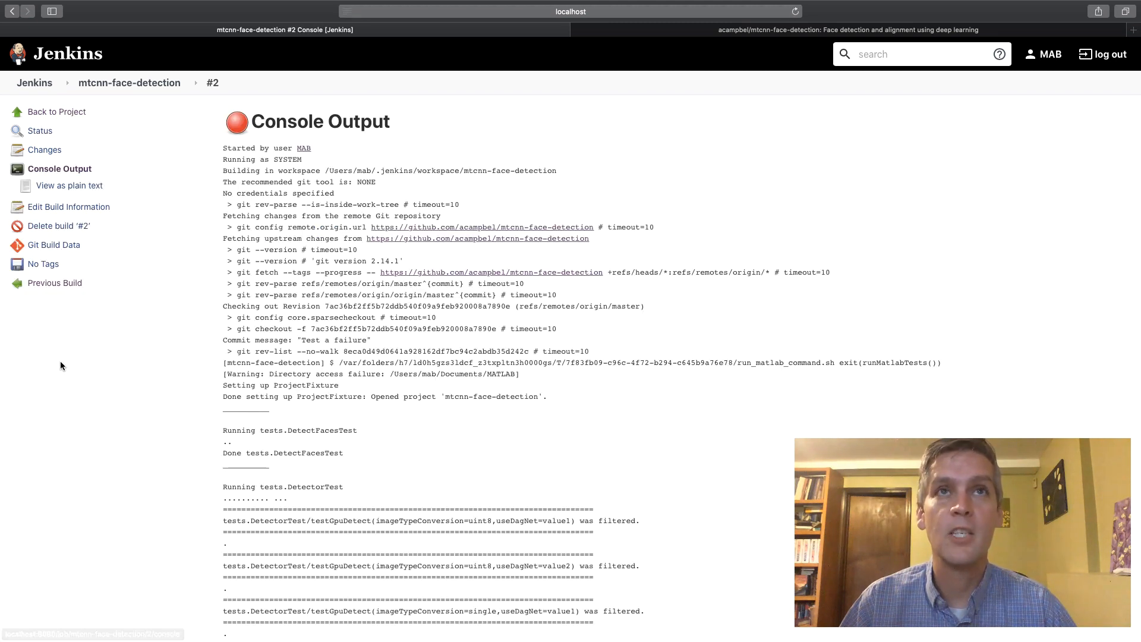
scroll(down, 3)
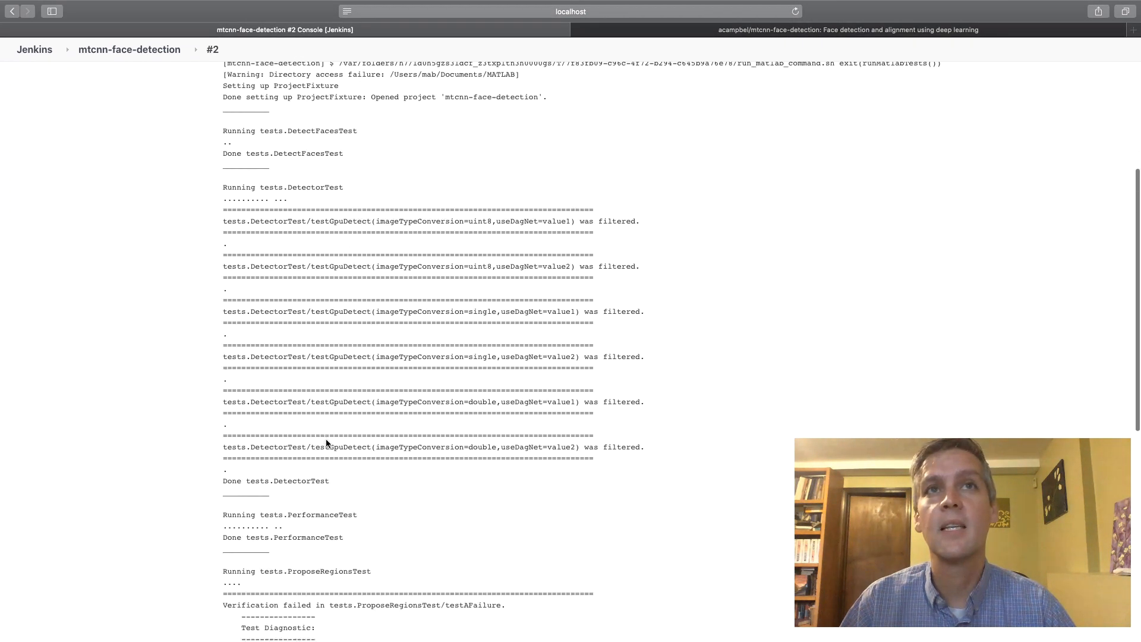
scroll(down, 3)
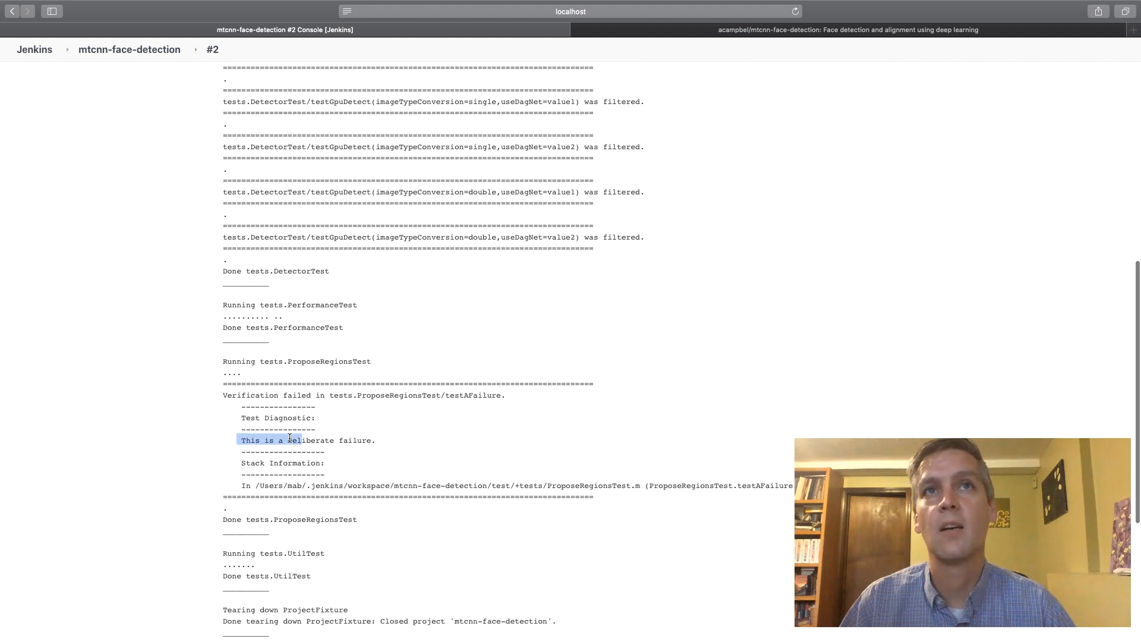
click(12, 11)
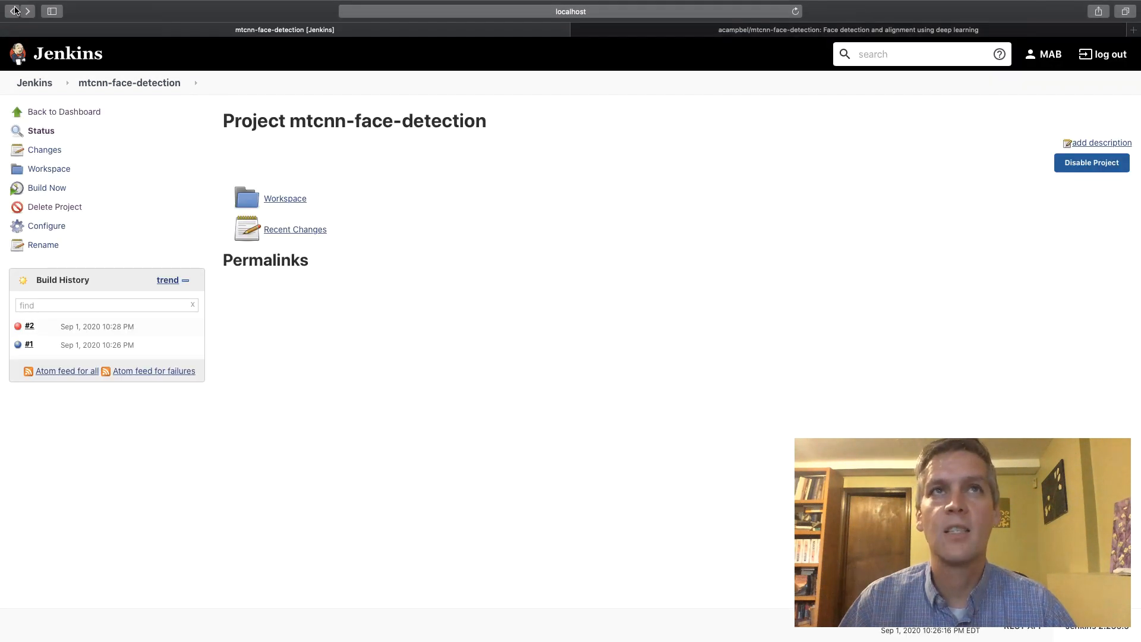
mouse_move(58, 219)
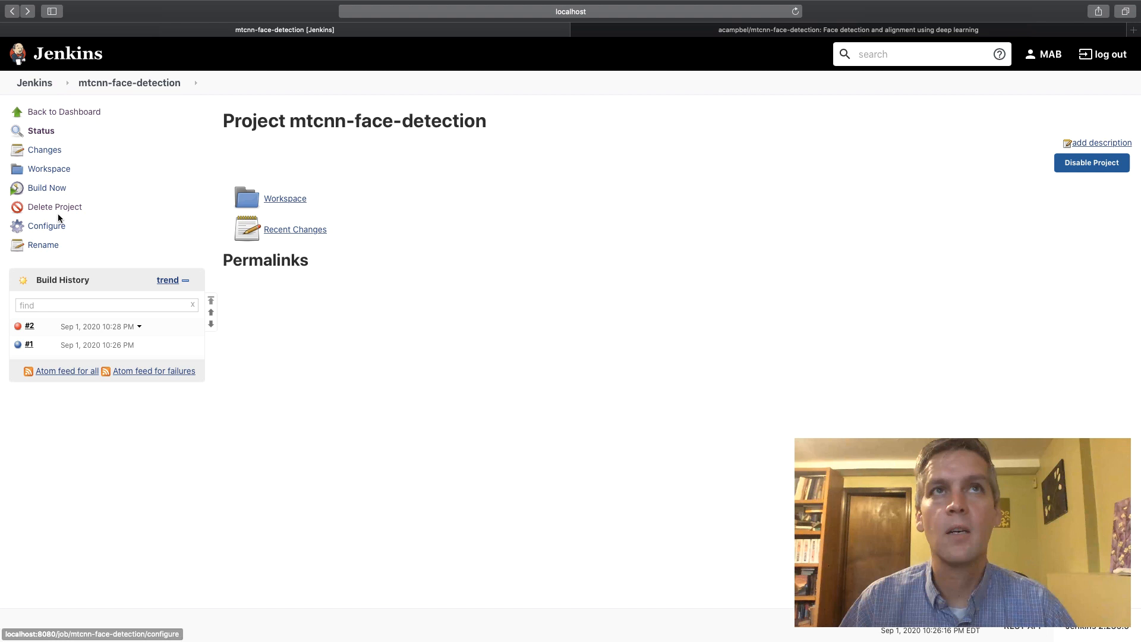
- Enable JUnit-style test results and Cobertura code coverage outputs in the job configuration
click(46, 226)
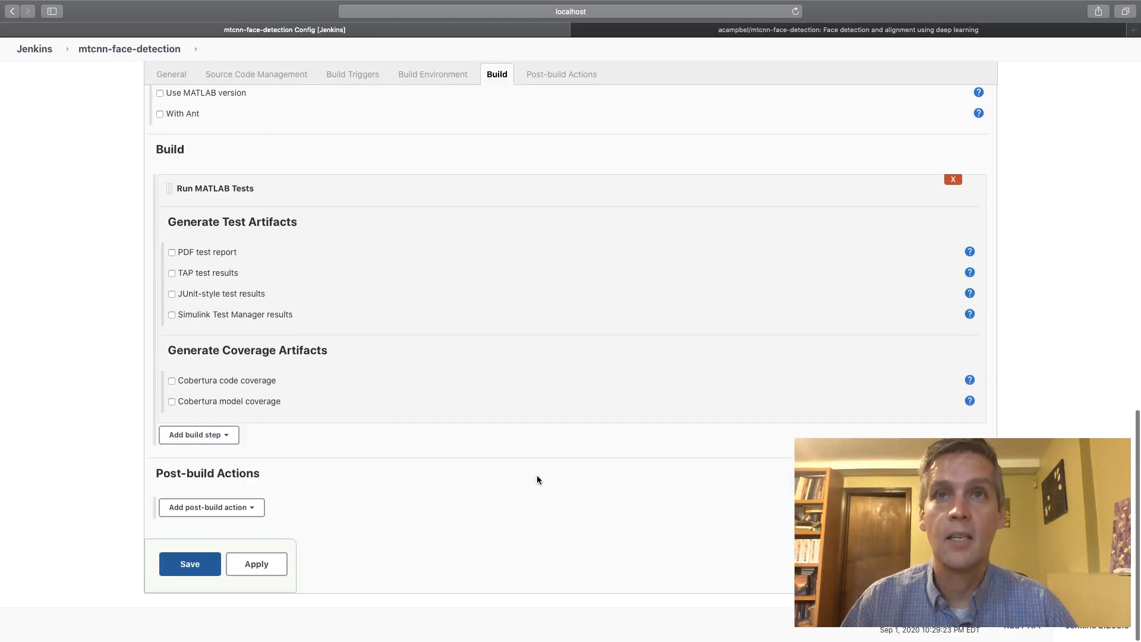
click(171, 294)
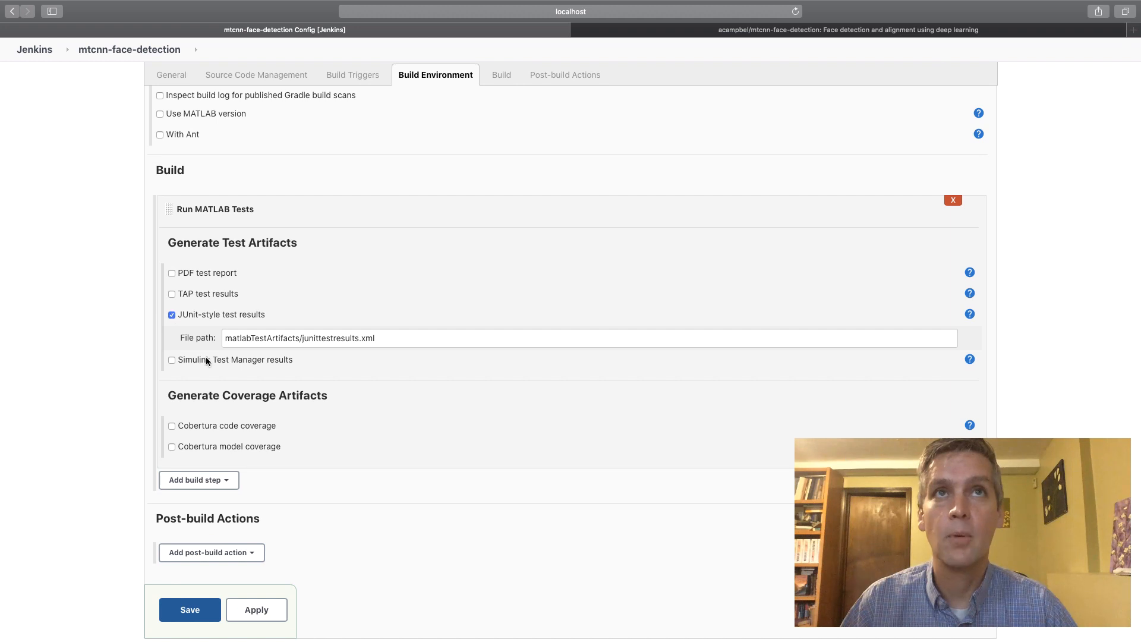
click(171, 426)
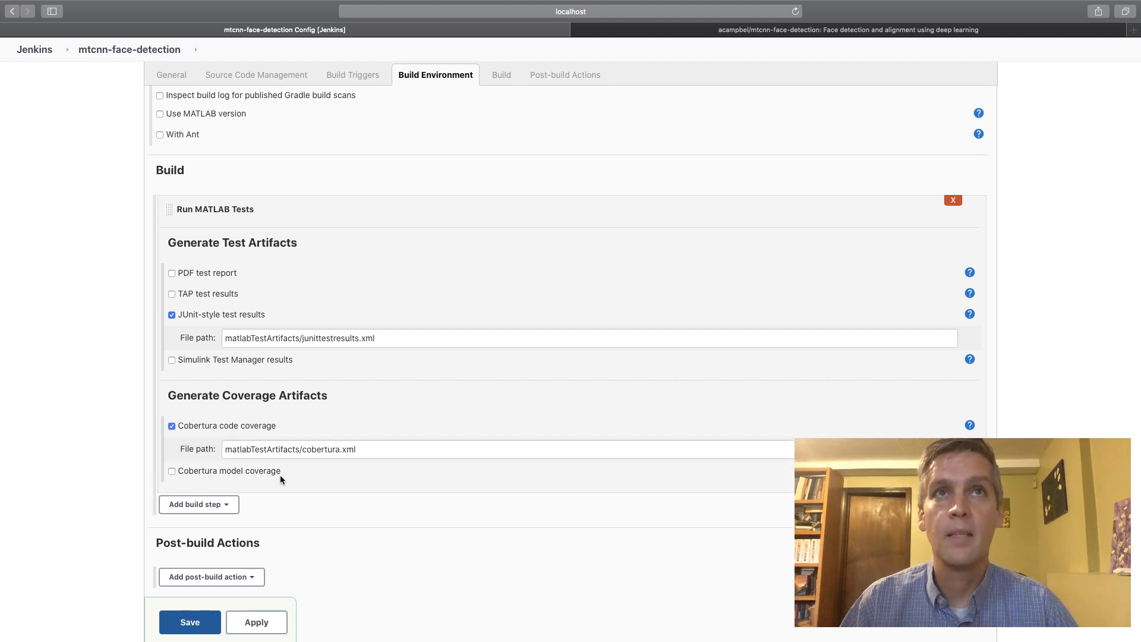
- Add Publish JUnit test result and Publish Cobertura coverage report post-build actions and save
click(211, 577)
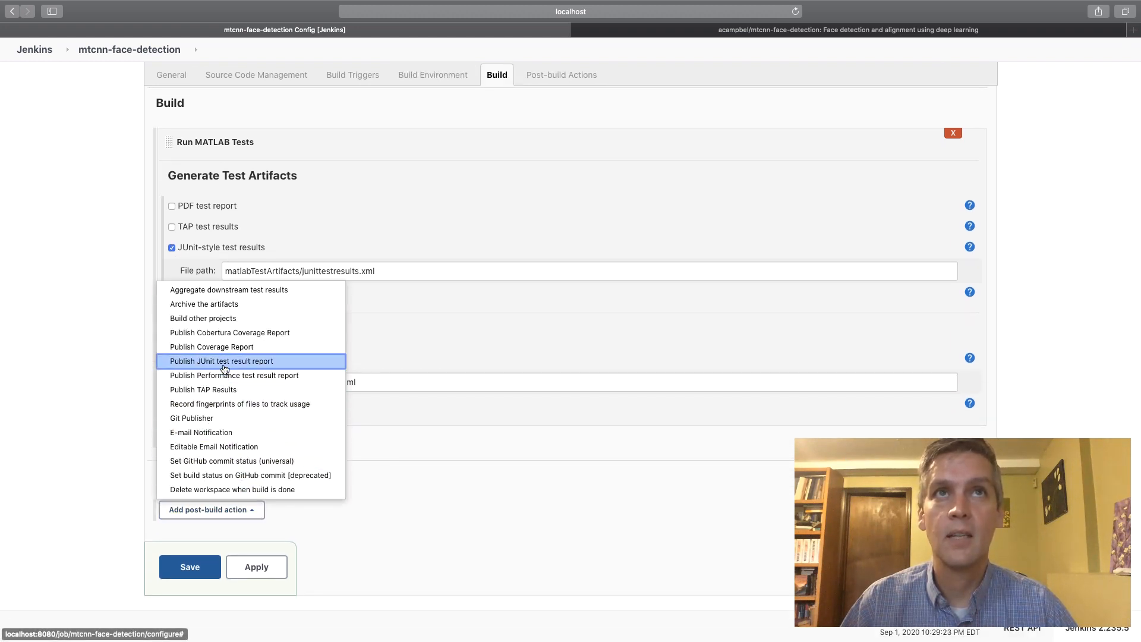
click(221, 361)
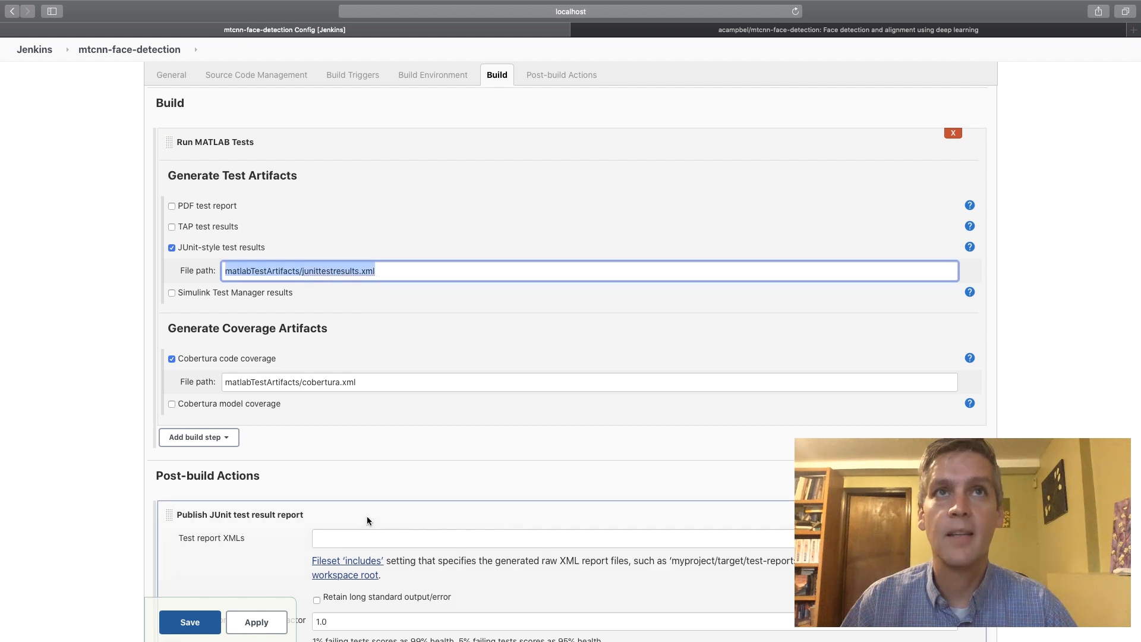
scroll(down, 3)
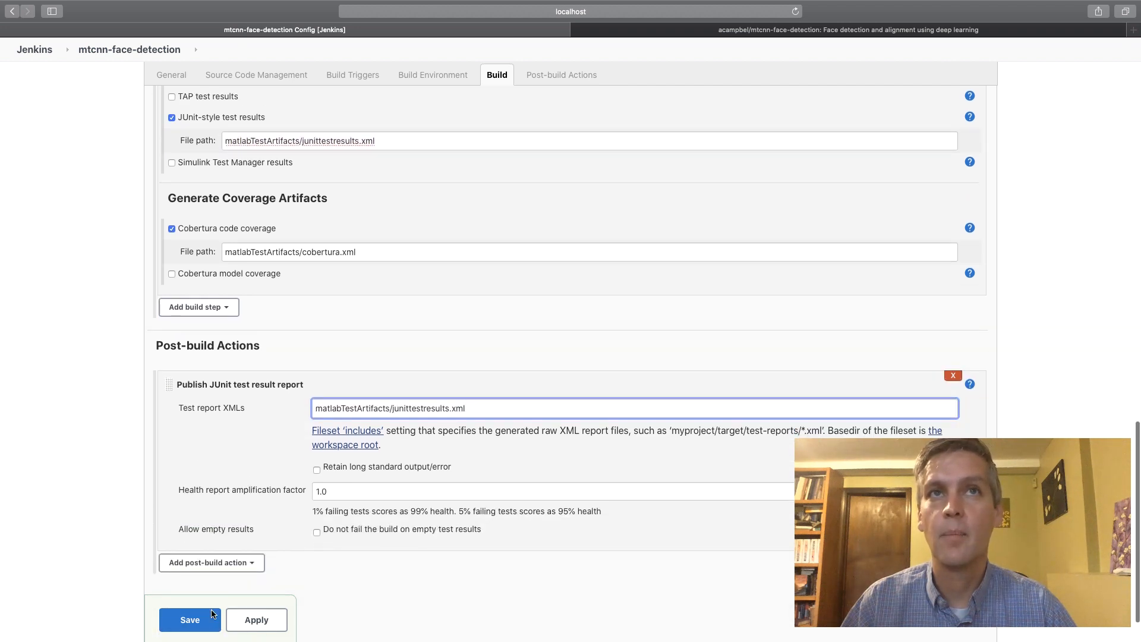
click(187, 305)
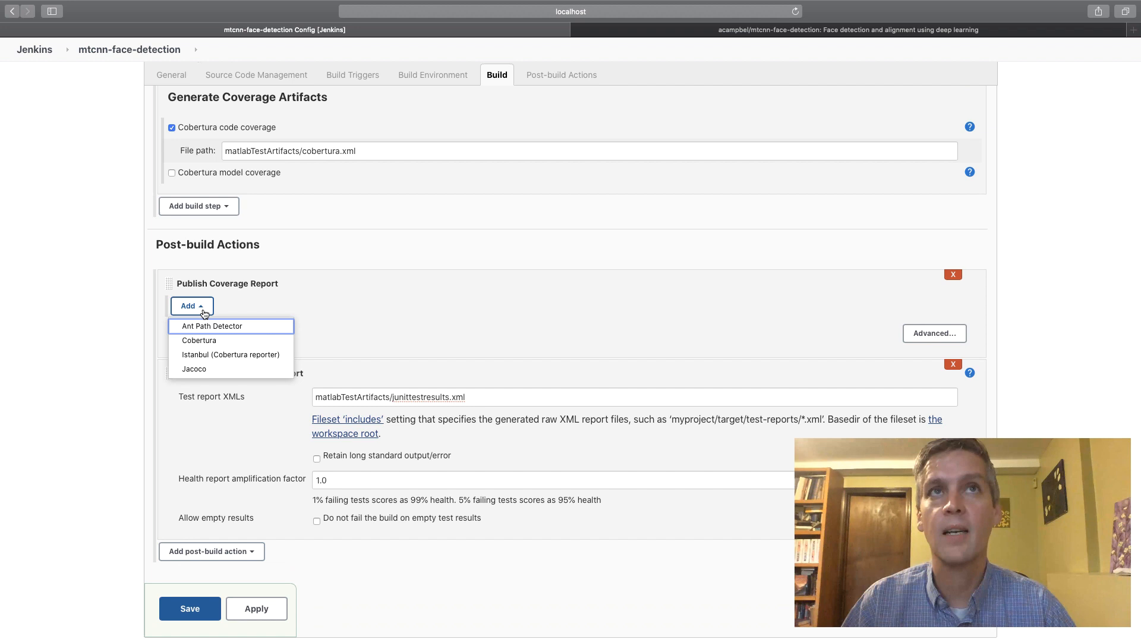
click(199, 340)
text(matlabTestArtifacts/cobertura.xml)
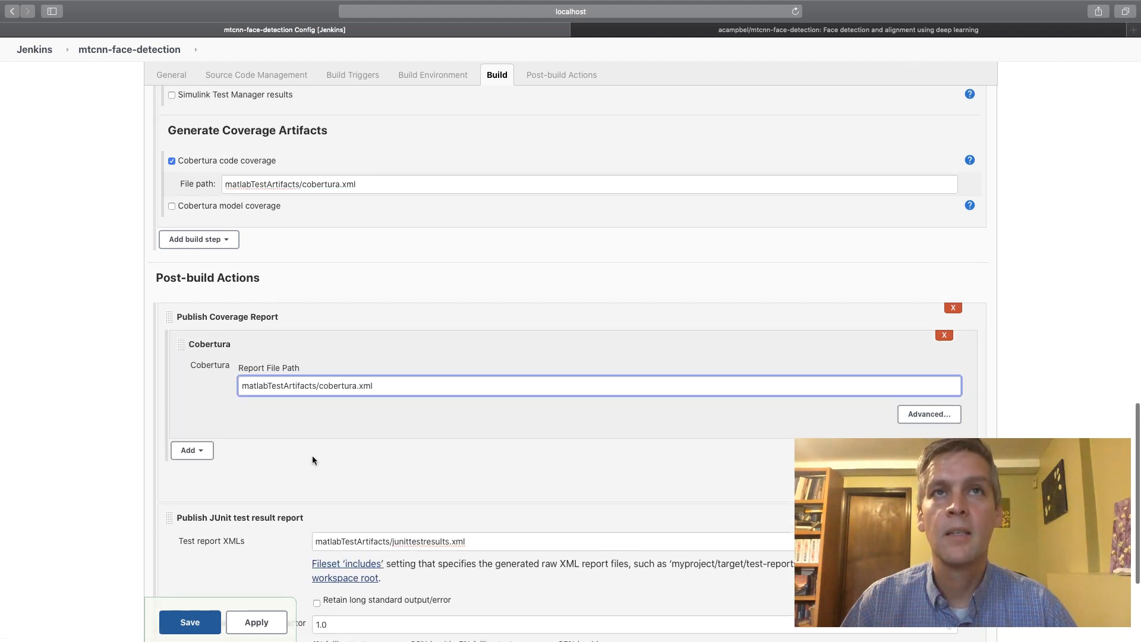
click(189, 621)
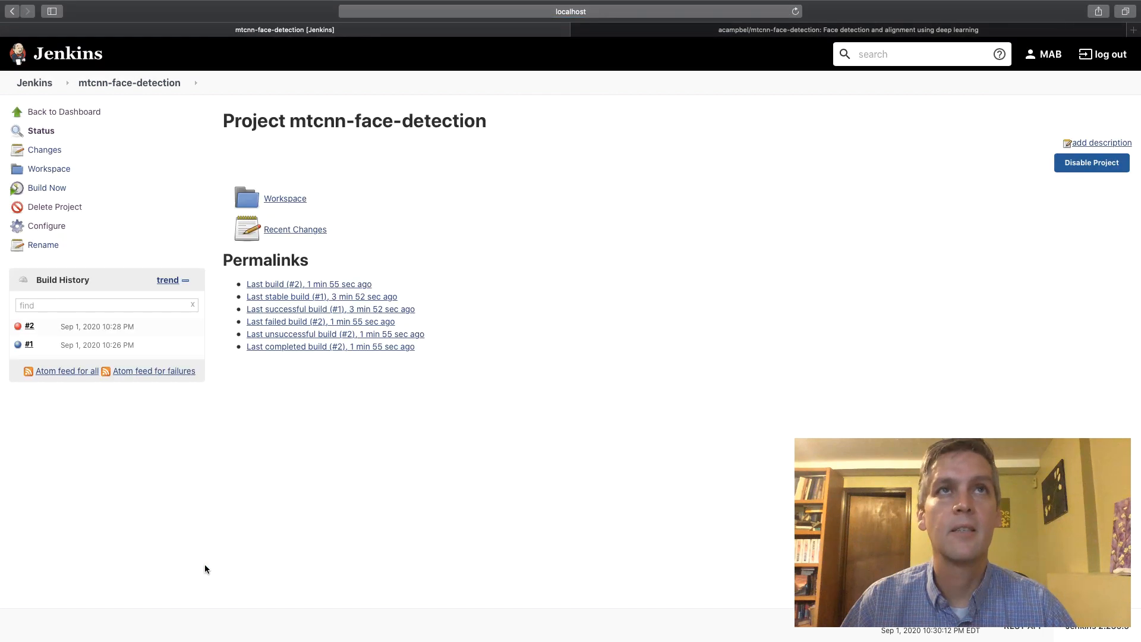
- Run build #3 of mtcnn-face-detection, which finishes as failed
click(47, 188)
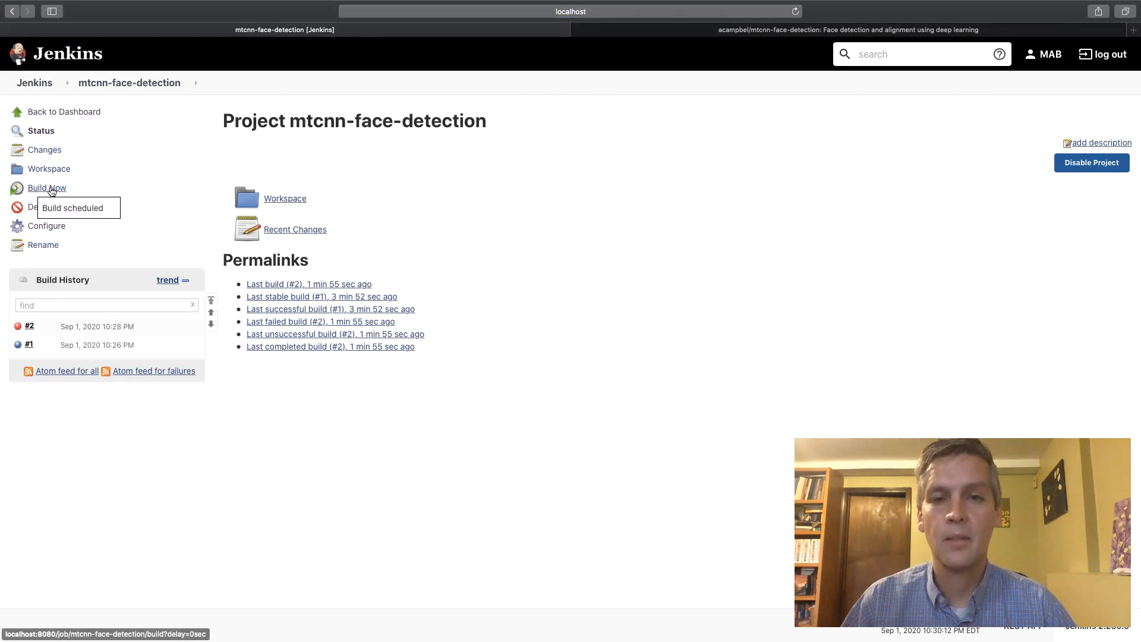
click(46, 188)
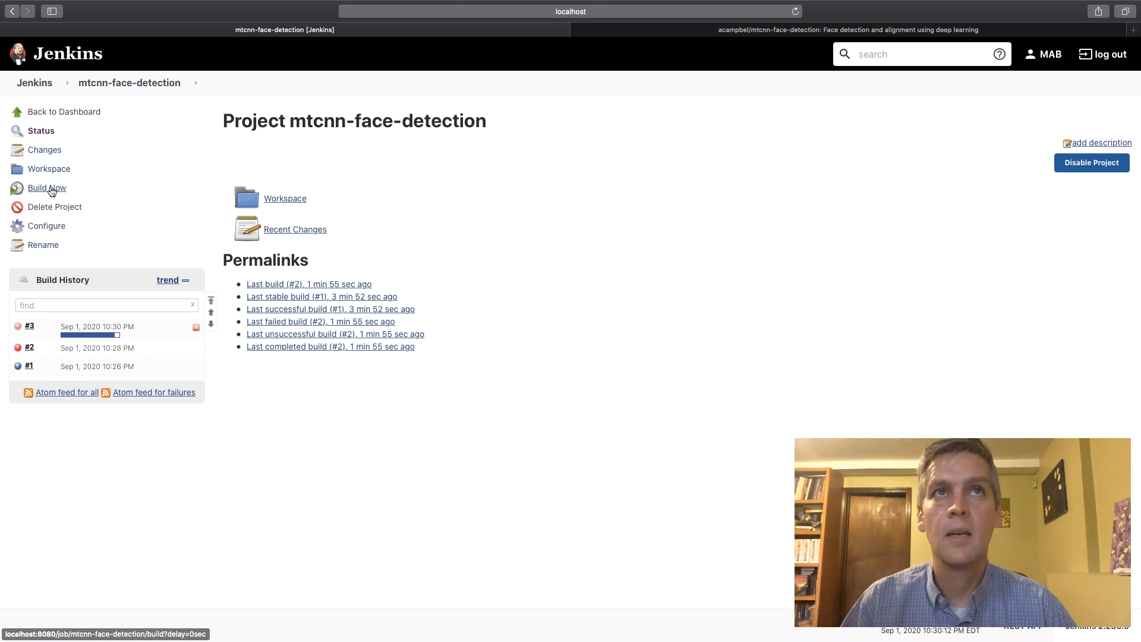
click(46, 188)
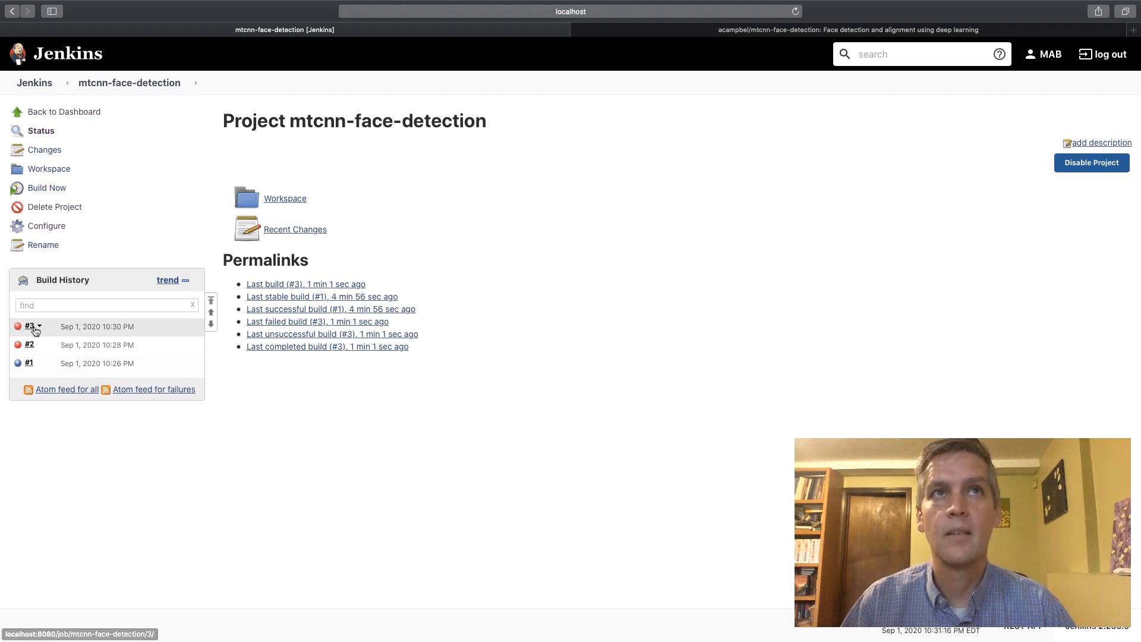
- Inspect build #3's test results and the failing testAFailure details
click(29, 326)
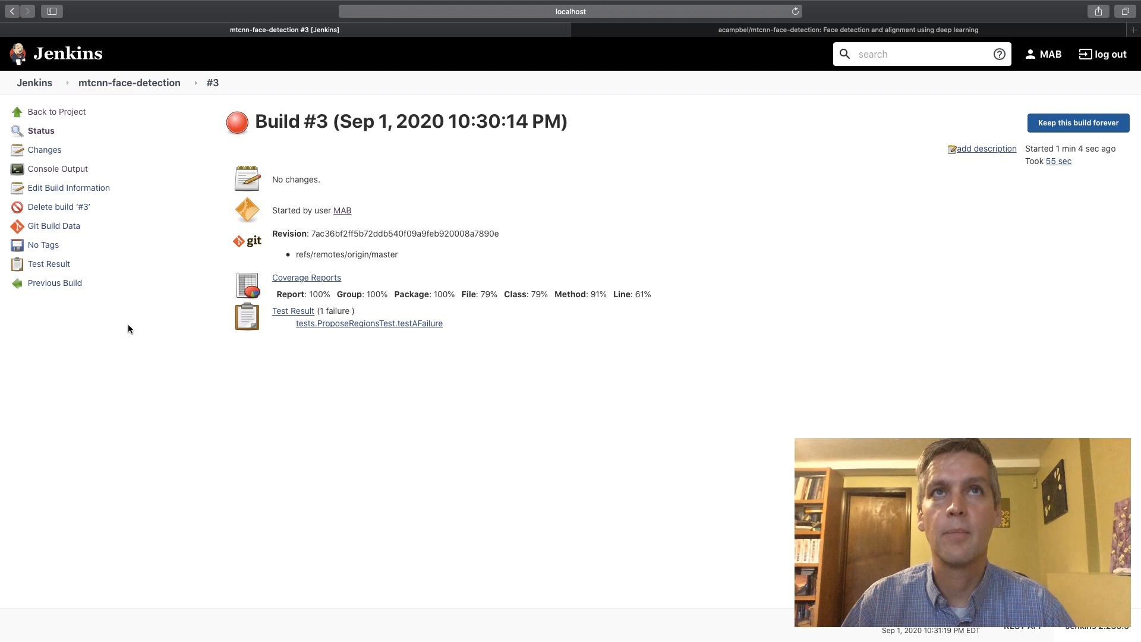
click(293, 311)
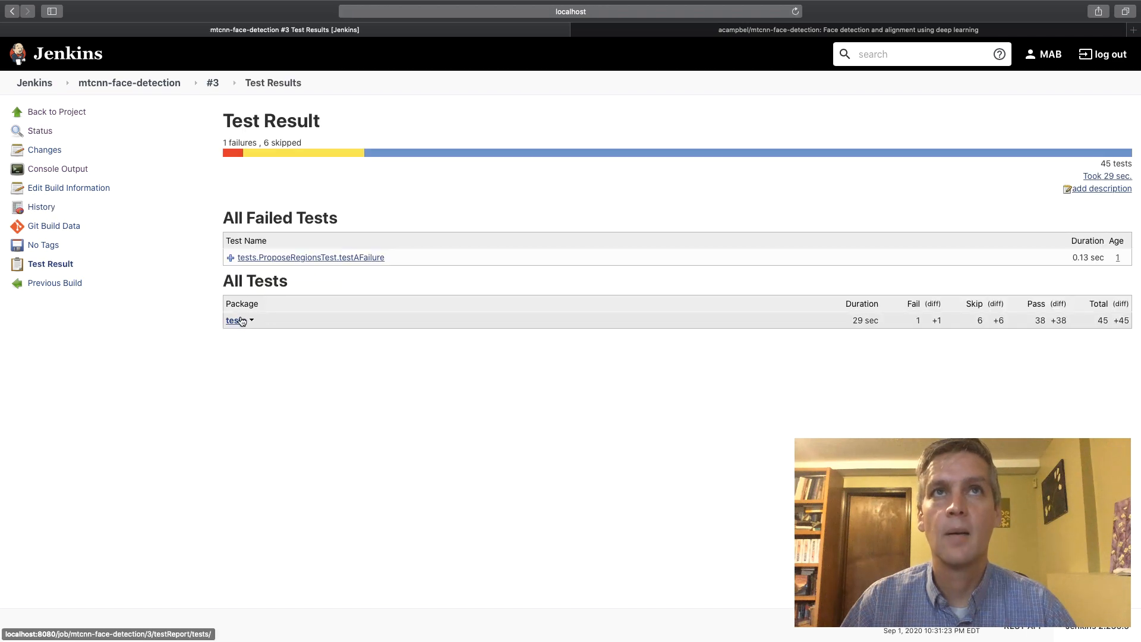
click(310, 257)
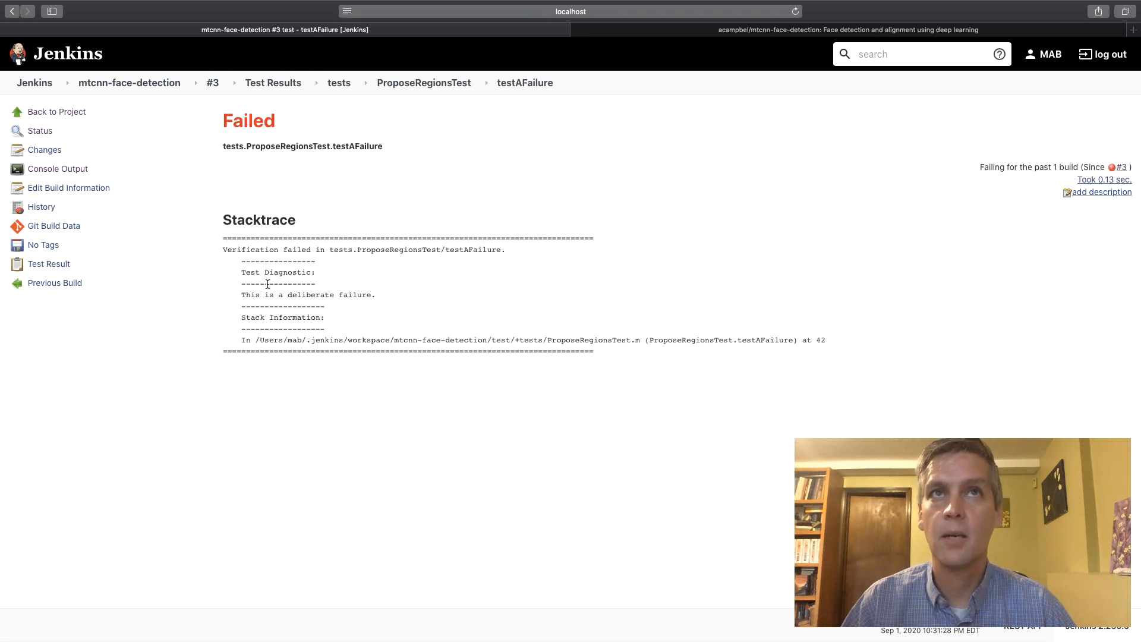
click(213, 82)
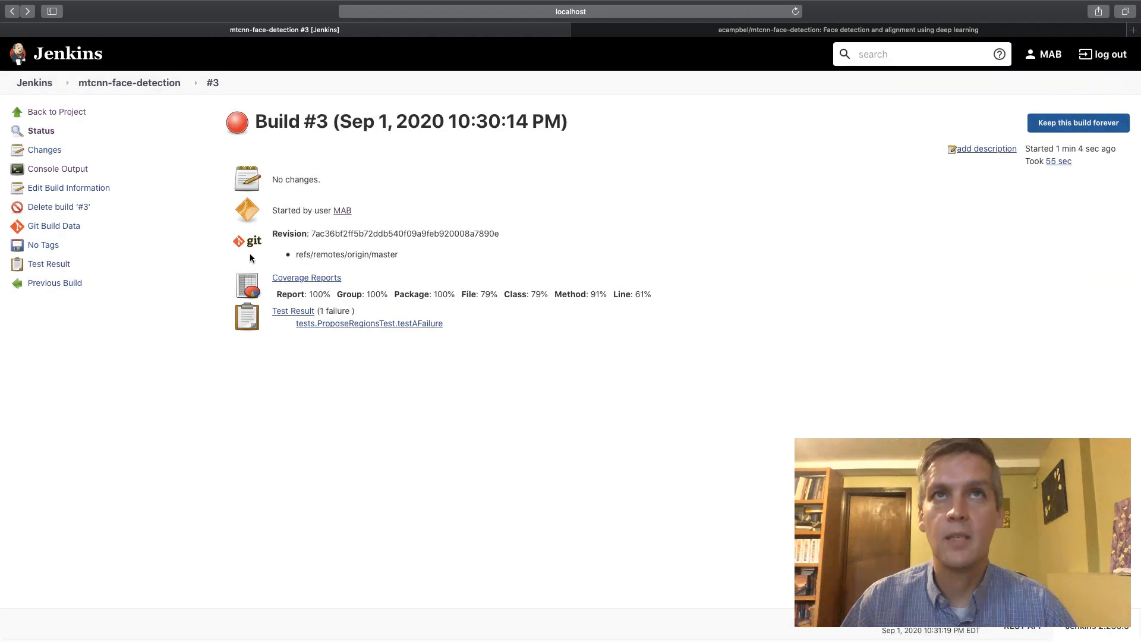
- View build #3's Cobertura coverage report showing about 61% line and 91% method coverage
click(305, 277)
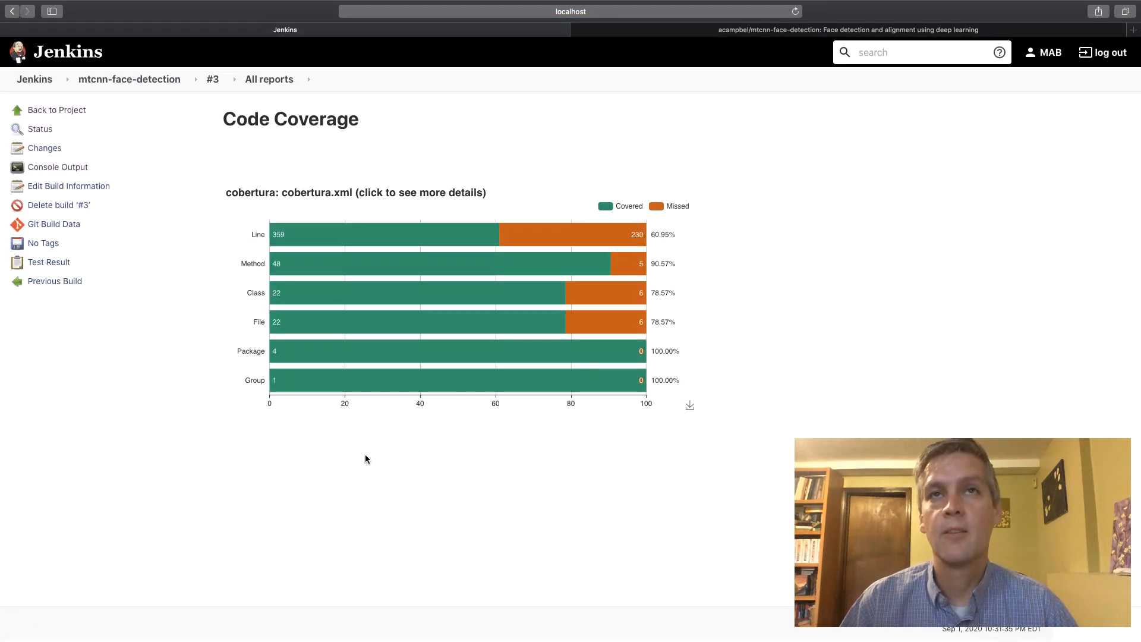
click(129, 78)
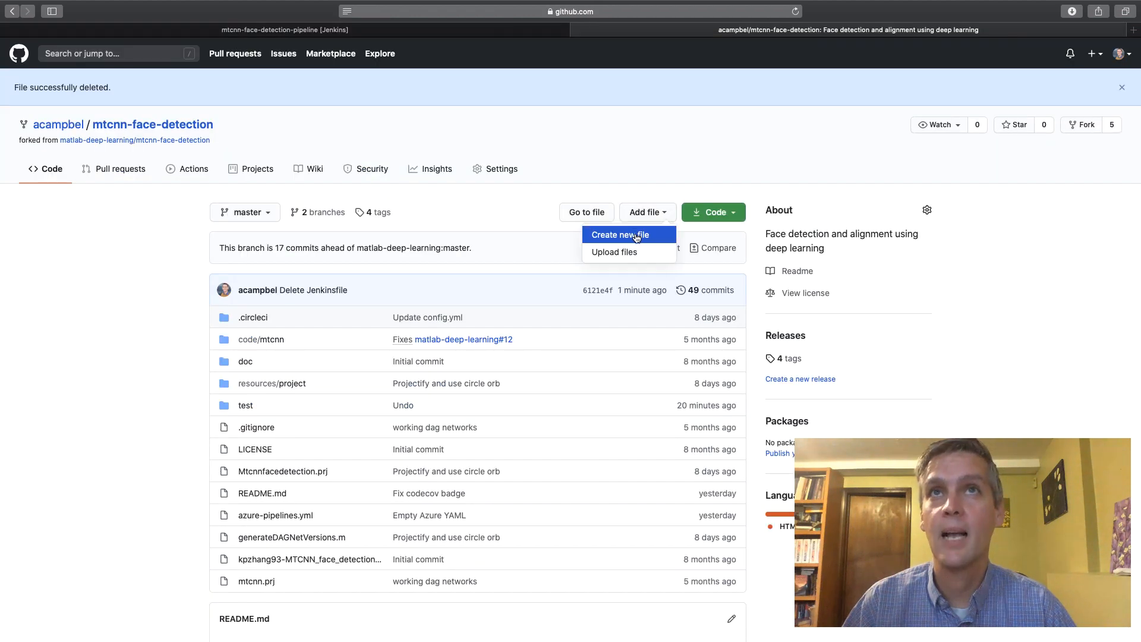
- Create a Jenkinsfile pipeline running MATLAB tests with JUnit and Cobertura outputs and commit it to master
click(620, 234)
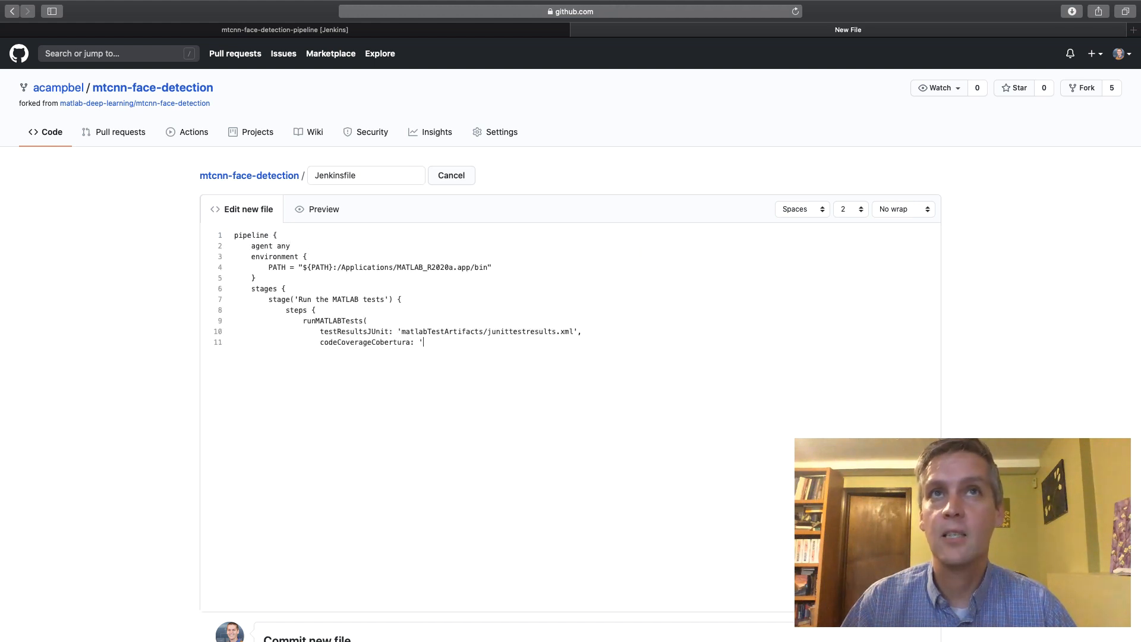
scroll(down, 3)
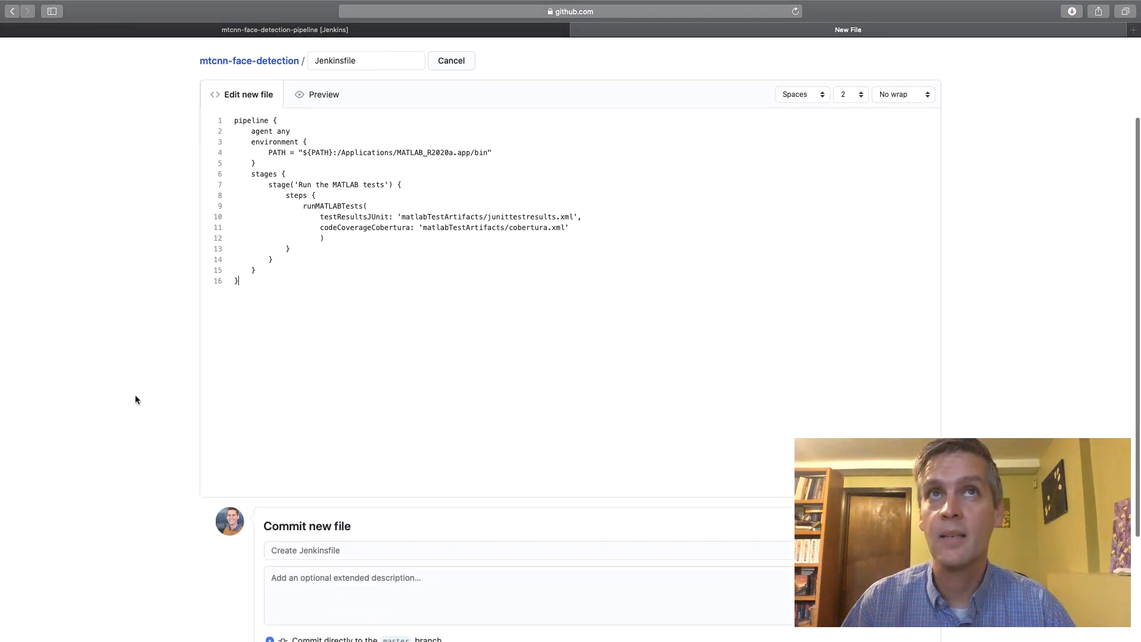
scroll(down, 3)
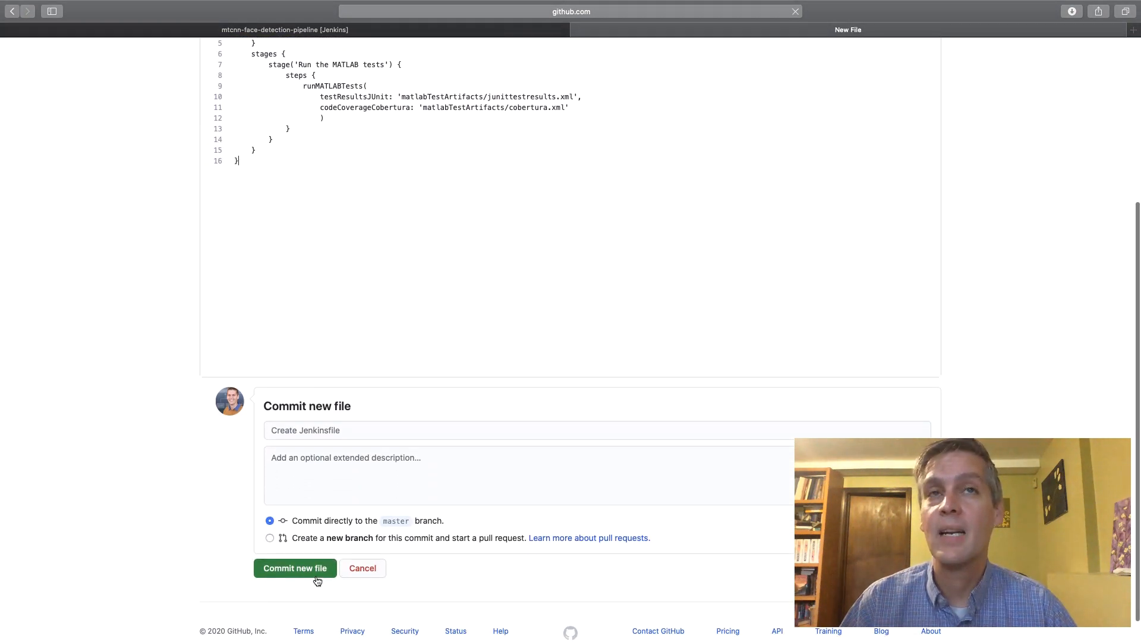
click(295, 568)
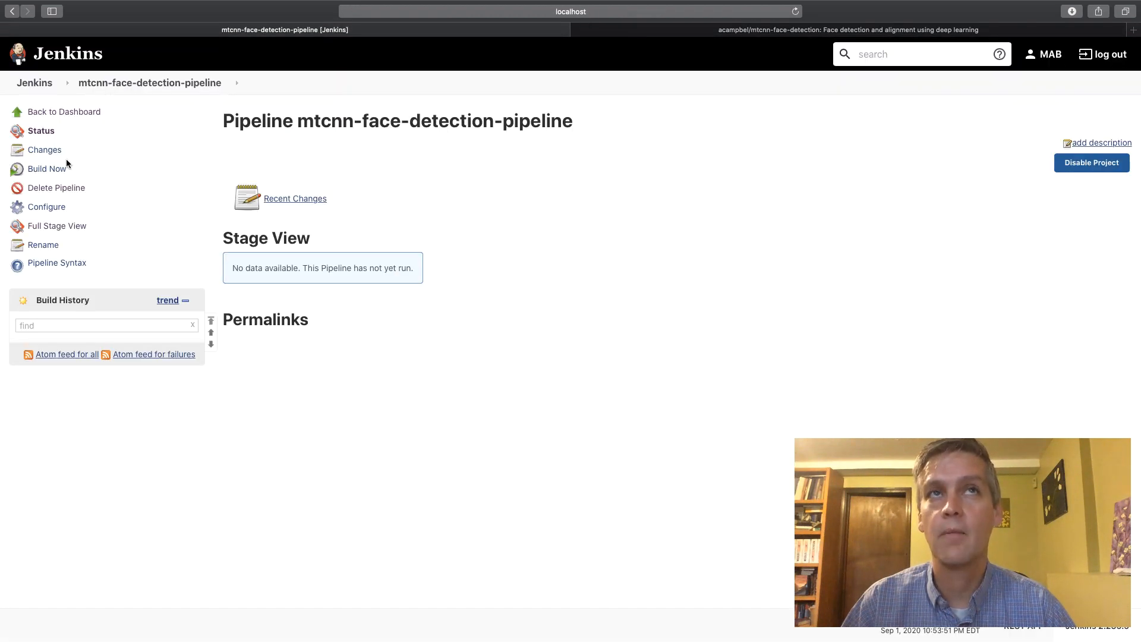
- Start the first build of mtcnn-face-detection-pipeline with Build Now
click(46, 167)
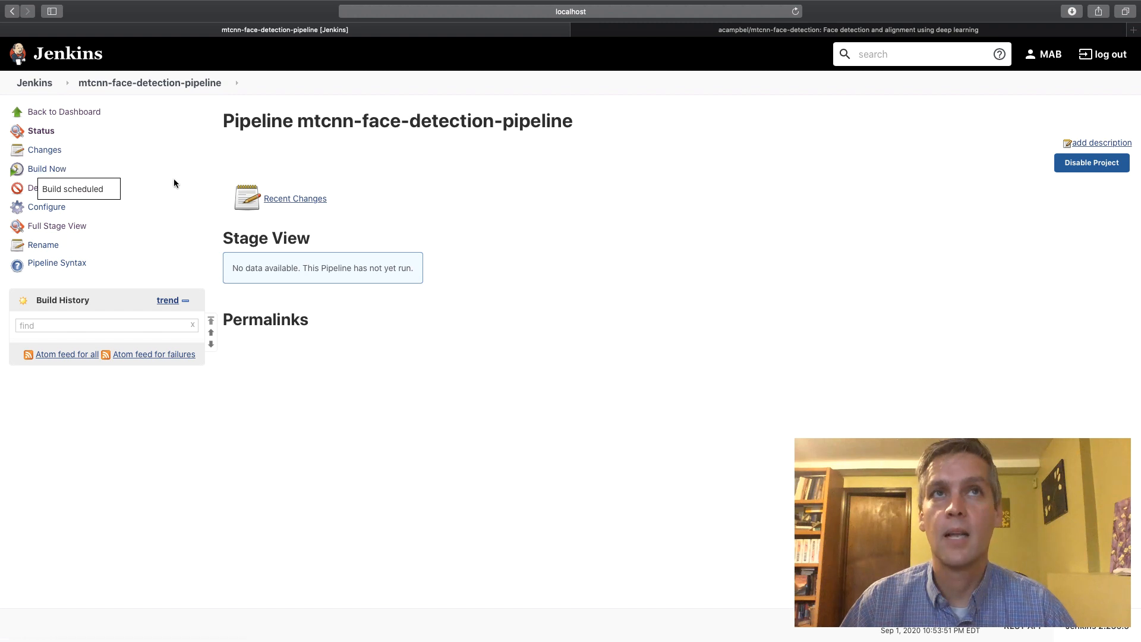
click(46, 167)
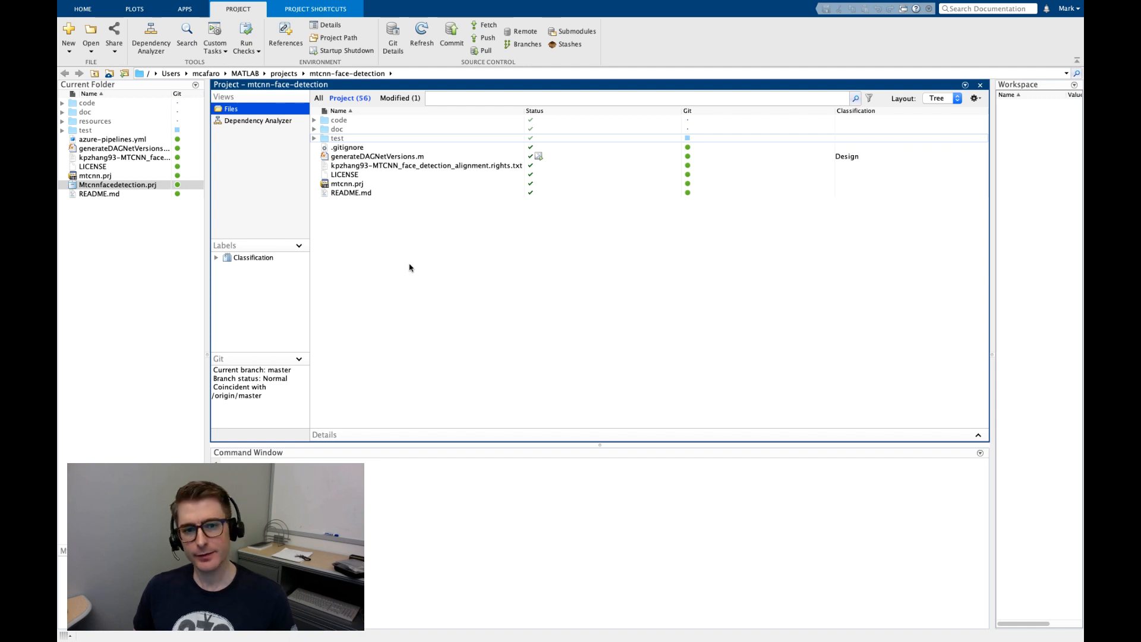
- Show ProposeRegionsTest.m's testAFailure method that calls verifyFail from the test folder
click(314, 138)
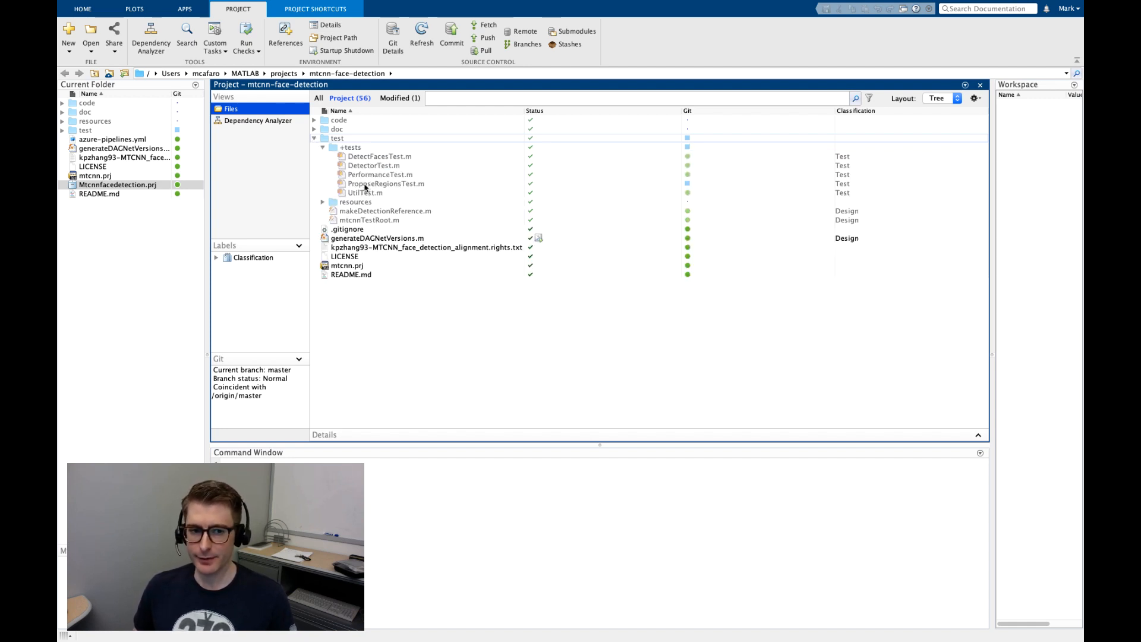
double_click(385, 183)
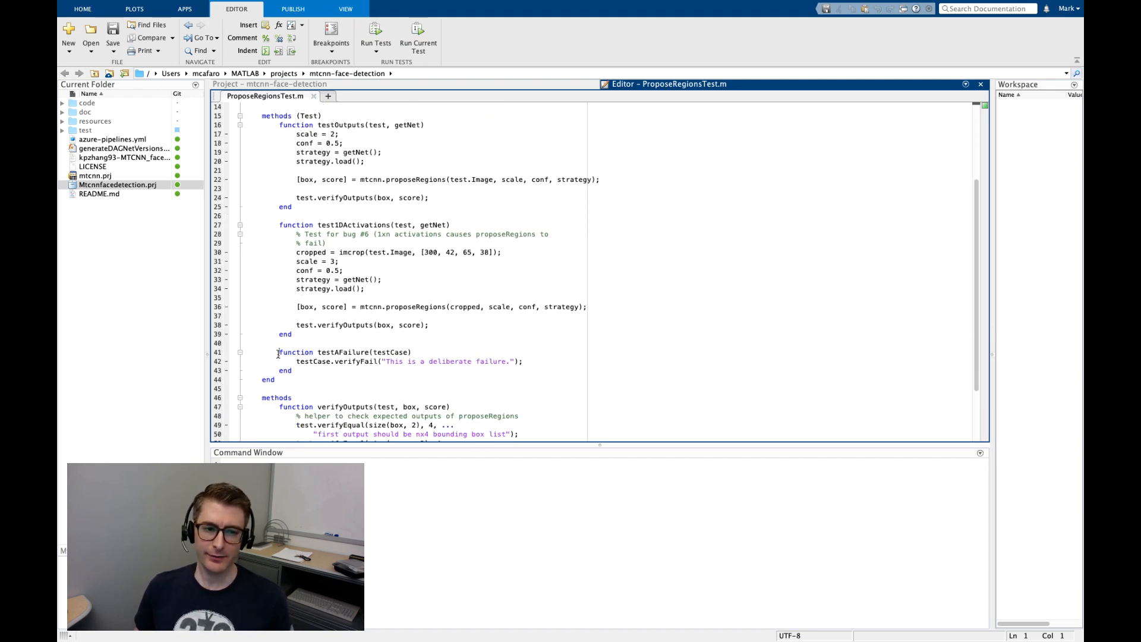
click(294, 369)
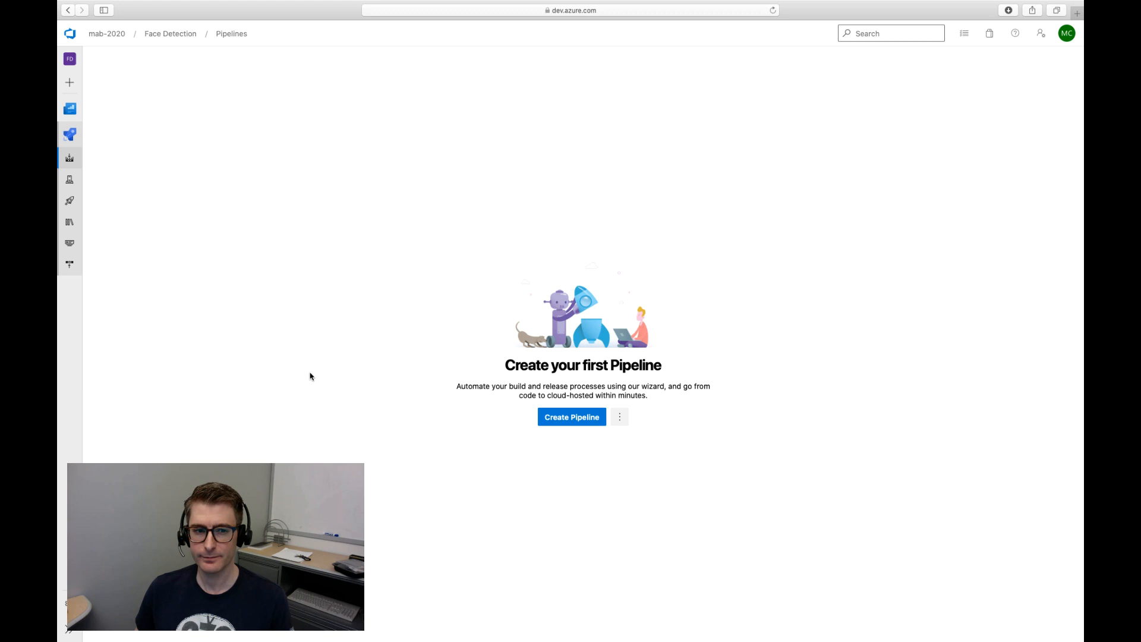
mouse_move(572, 416)
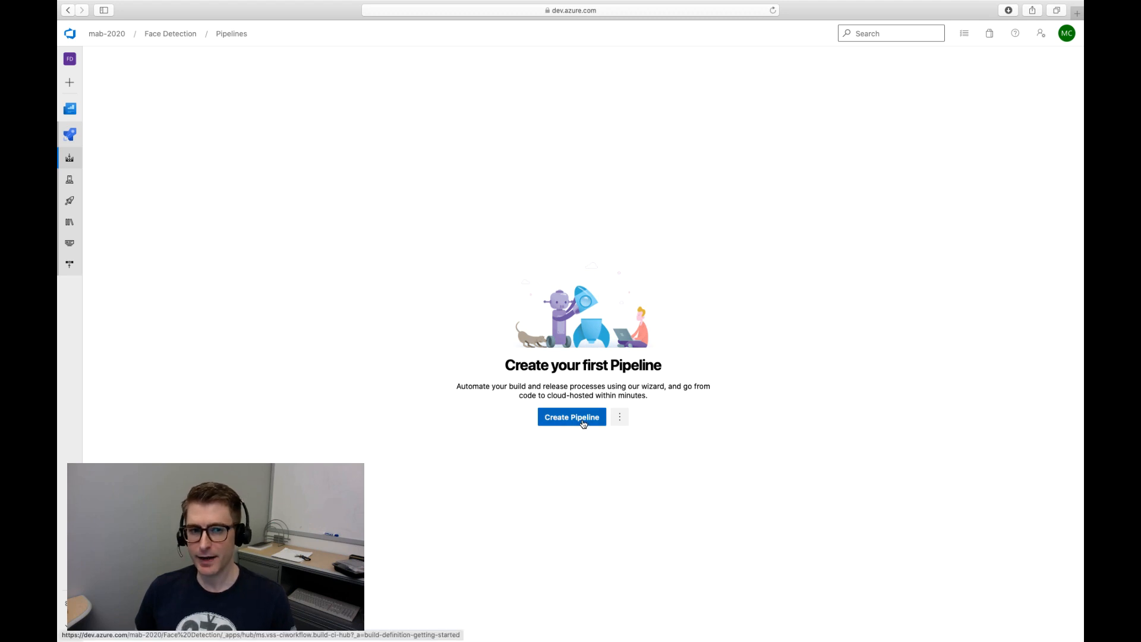
- Create a starter pipeline for the mtcnn-face-detection GitHub repo and reach Review
click(572, 417)
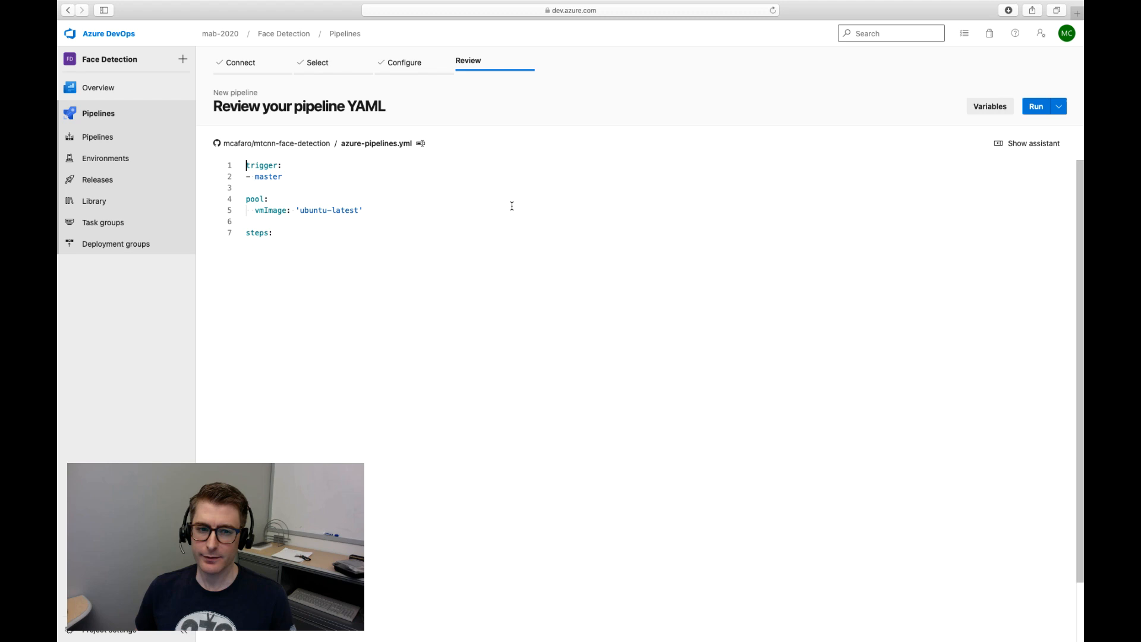
- Add an Install MATLAB task with release 'latest' as the first YAML step
click(1032, 144)
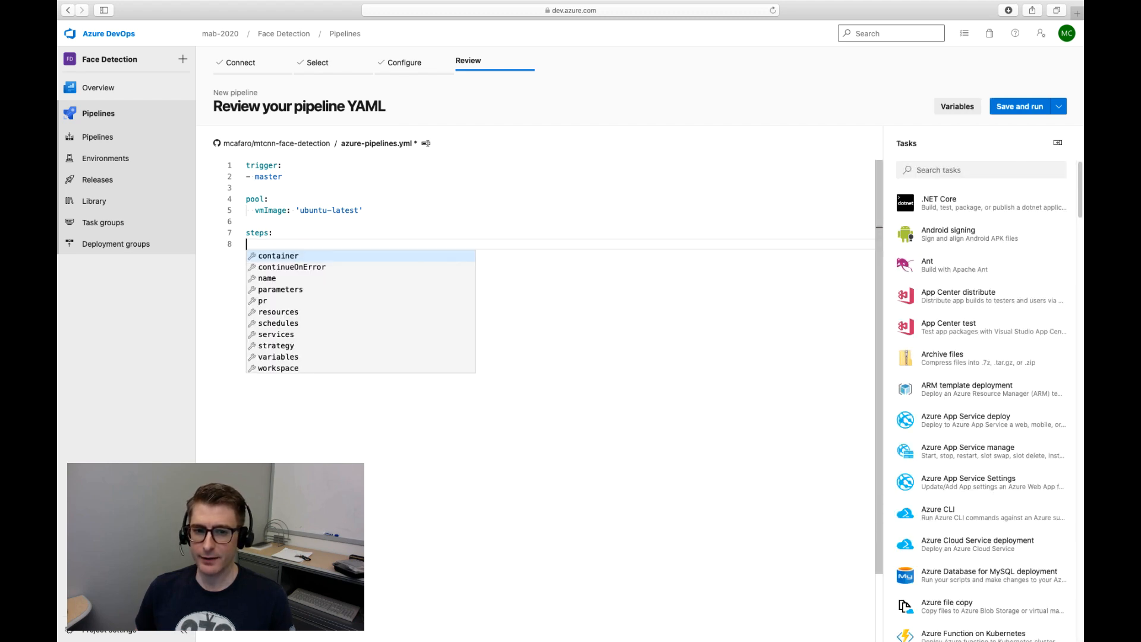
key(Escape)
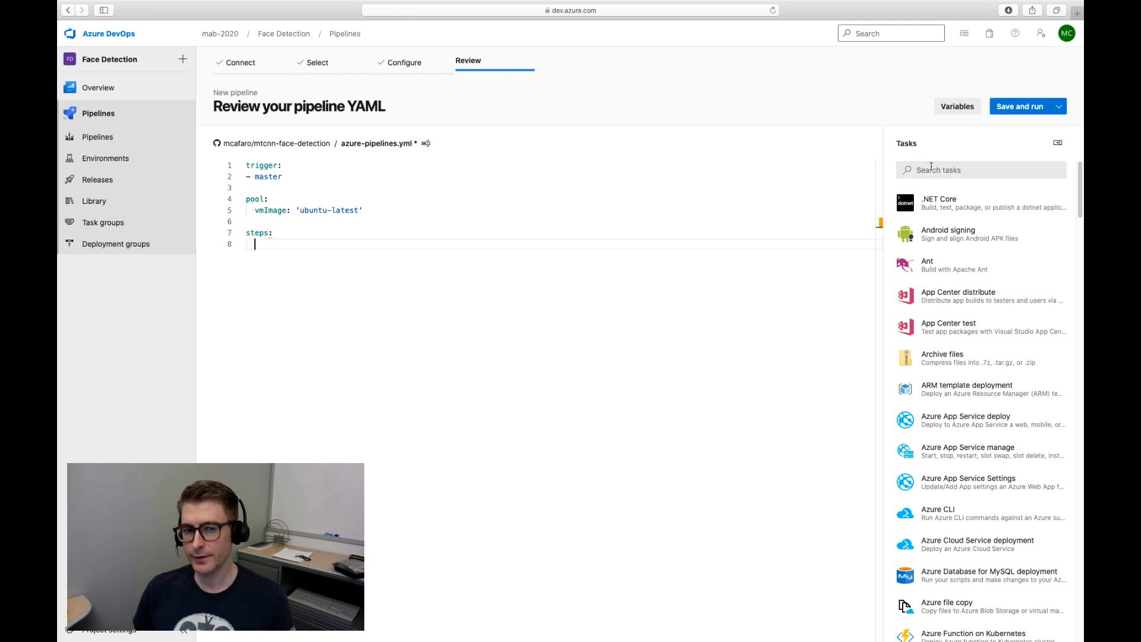
text(Install MATLAB)
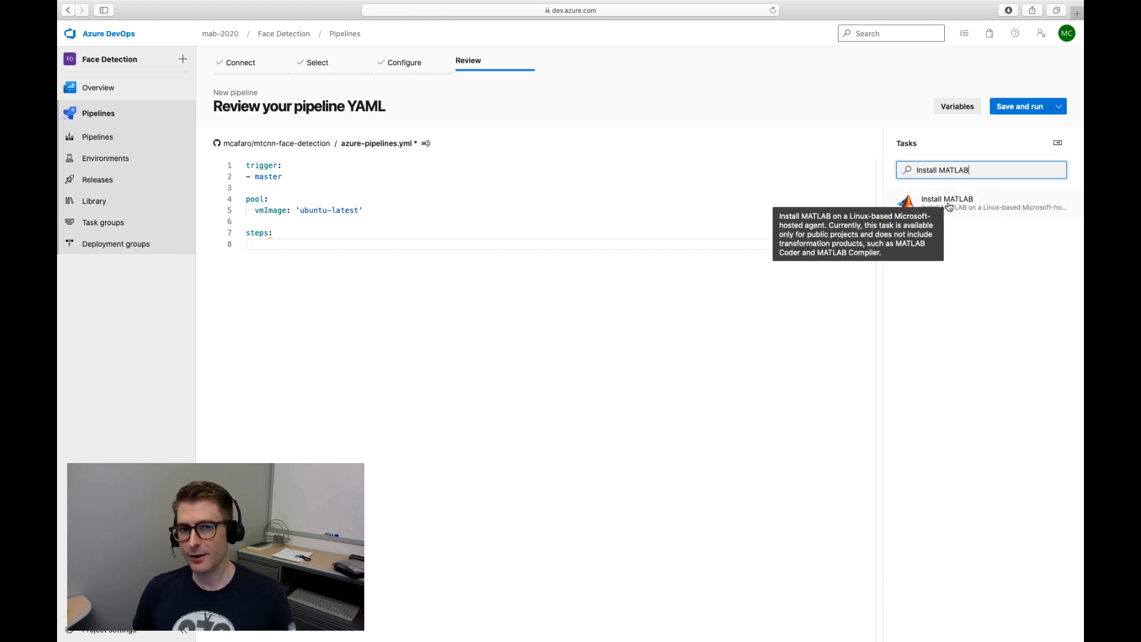
click(948, 202)
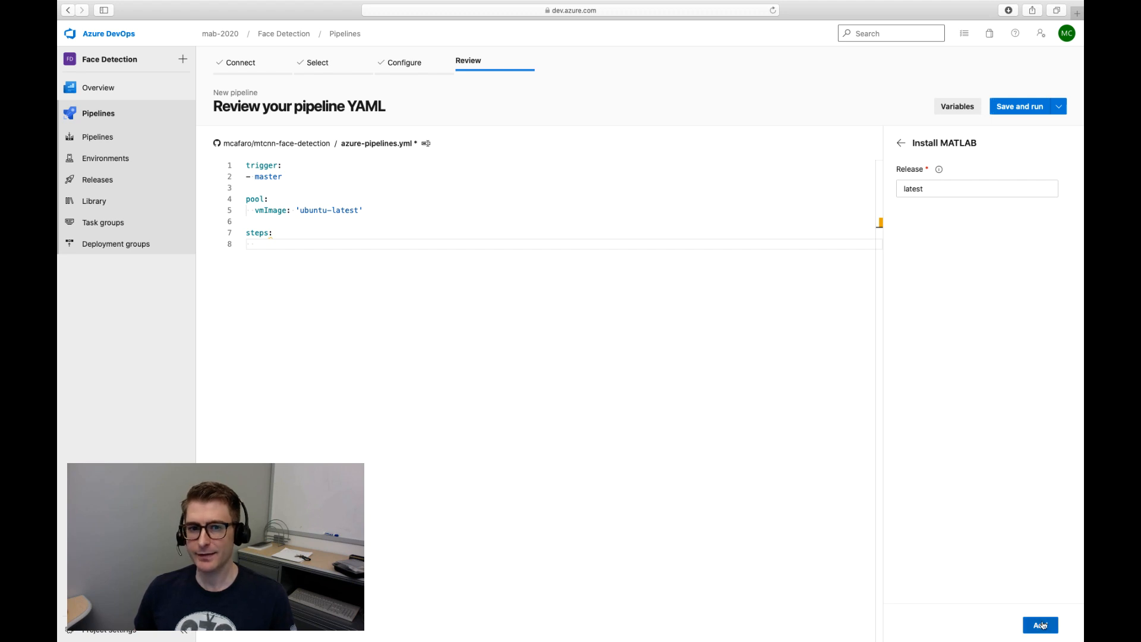
click(1040, 626)
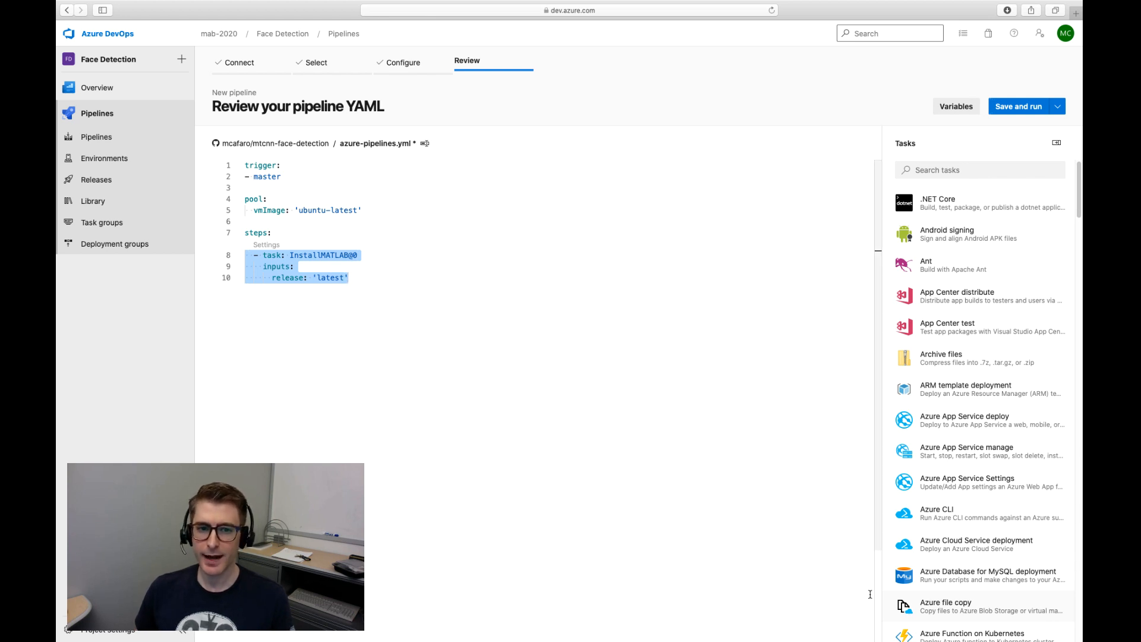
- Add a Run MATLAB Tests step writing results.xml and coverage.xml
click(391, 277)
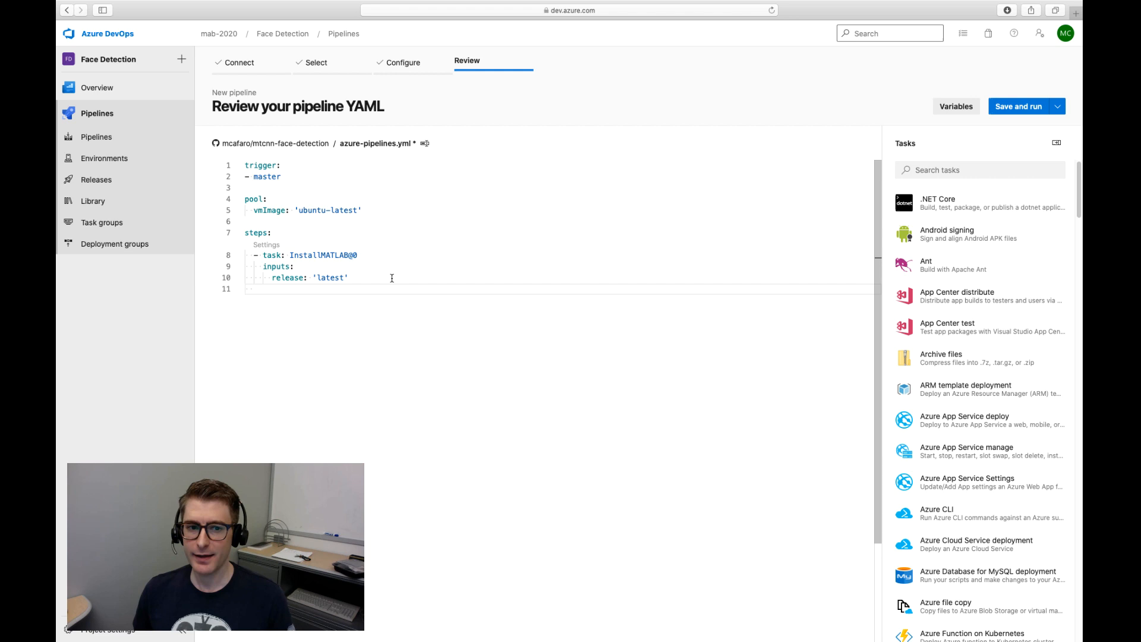
text(Run MATLAB test)
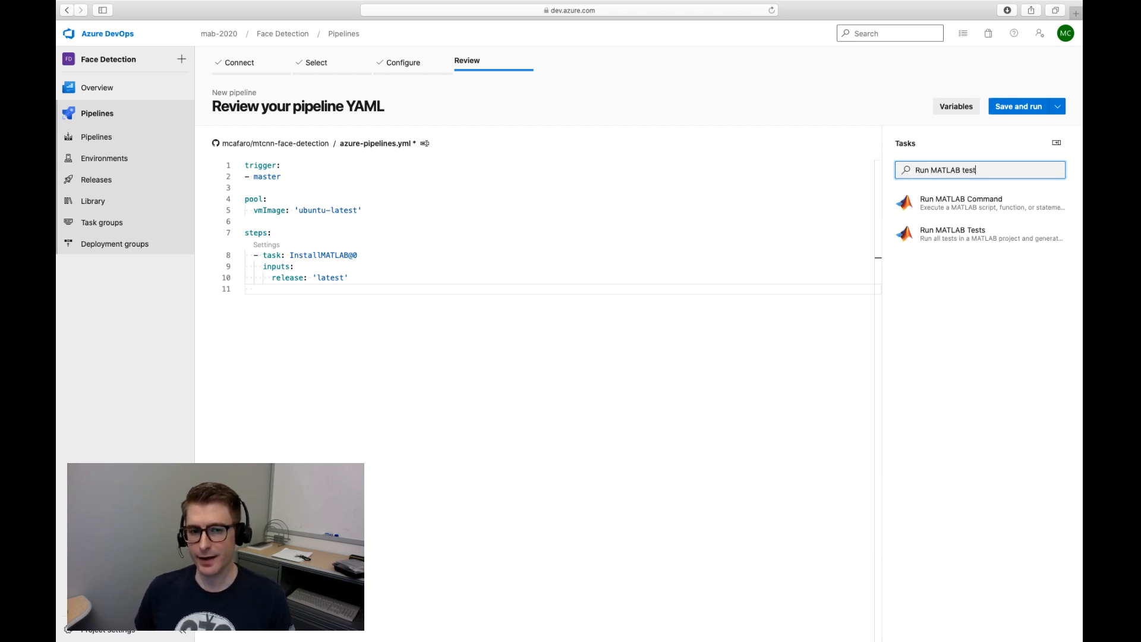
click(953, 233)
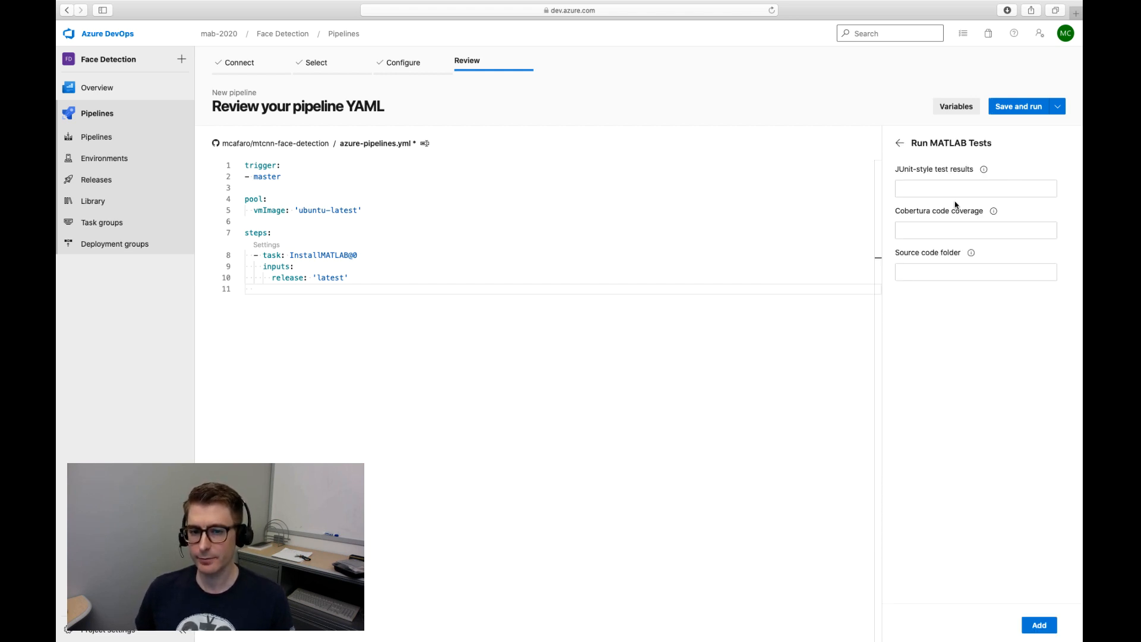
text(results.xml)
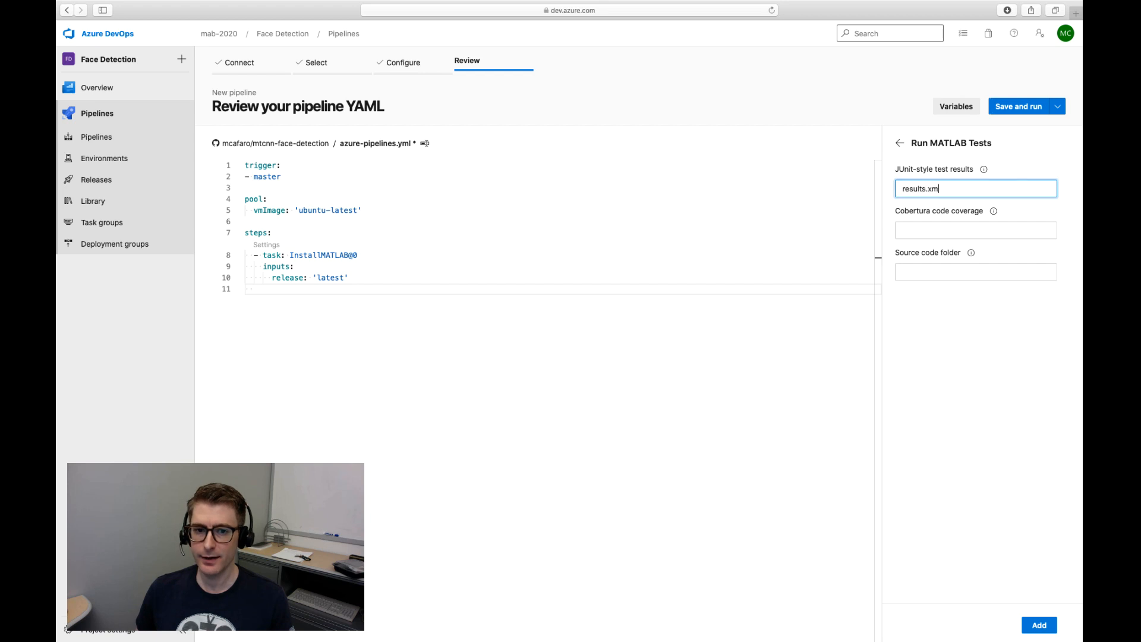
text(coverage.xml)
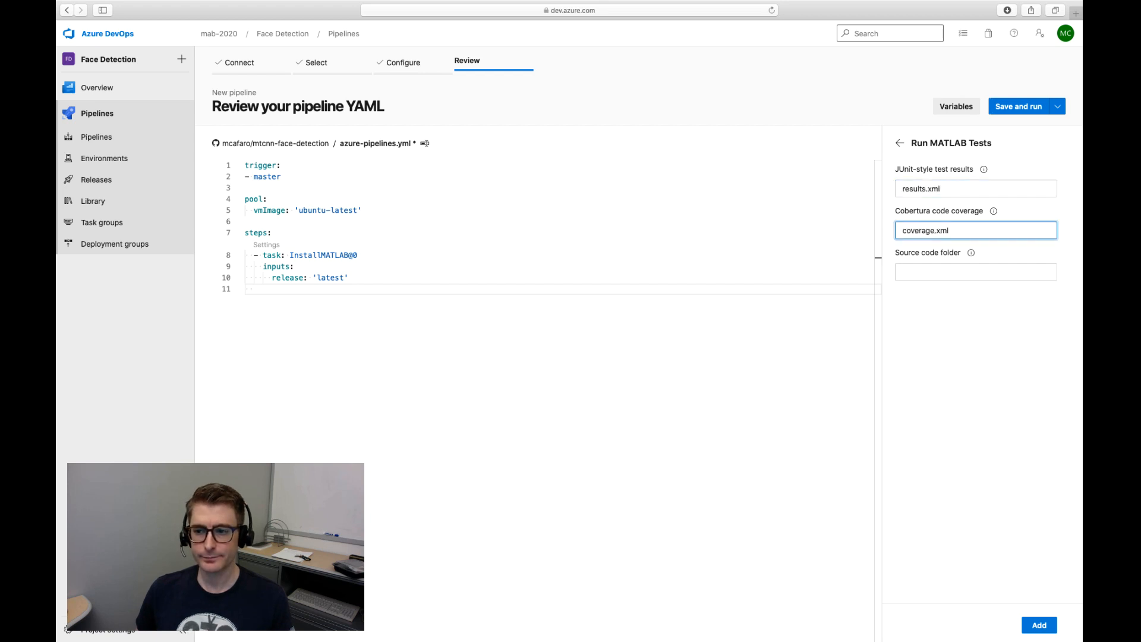
click(1038, 624)
text(results.xml)
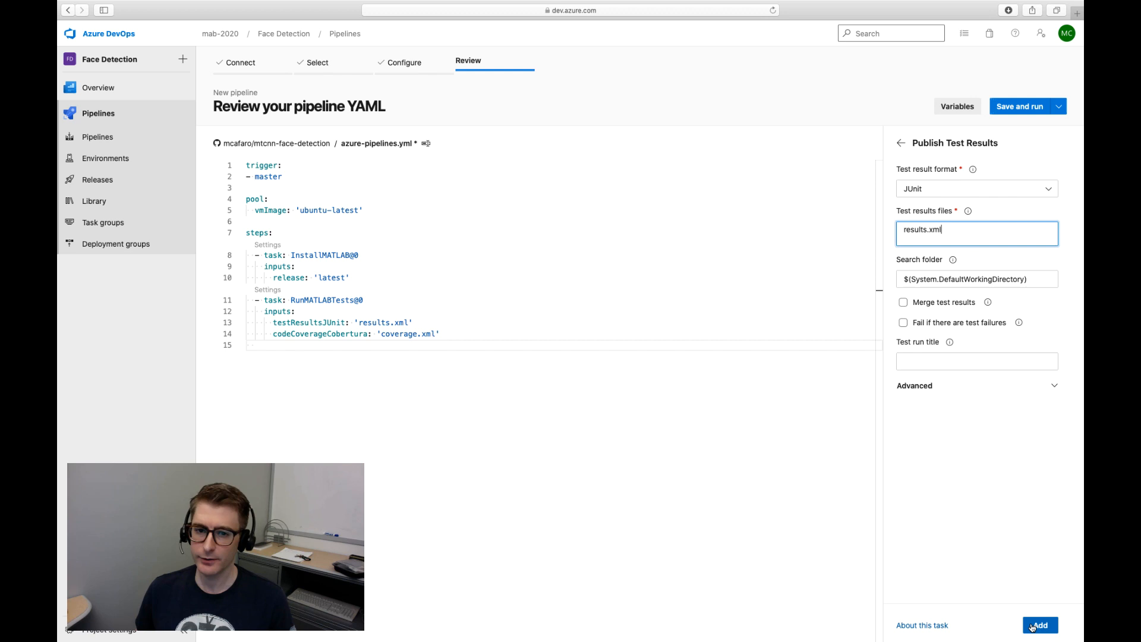
- Add JUnit test-result and Cobertura coverage publishing steps with condition: always()
click(1041, 626)
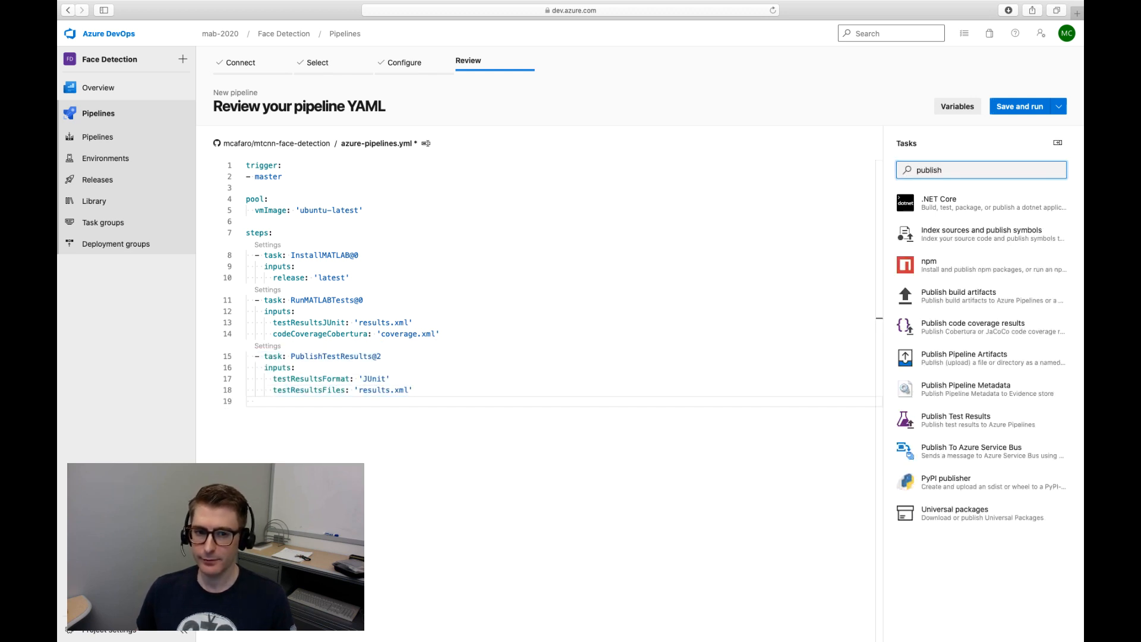
click(973, 324)
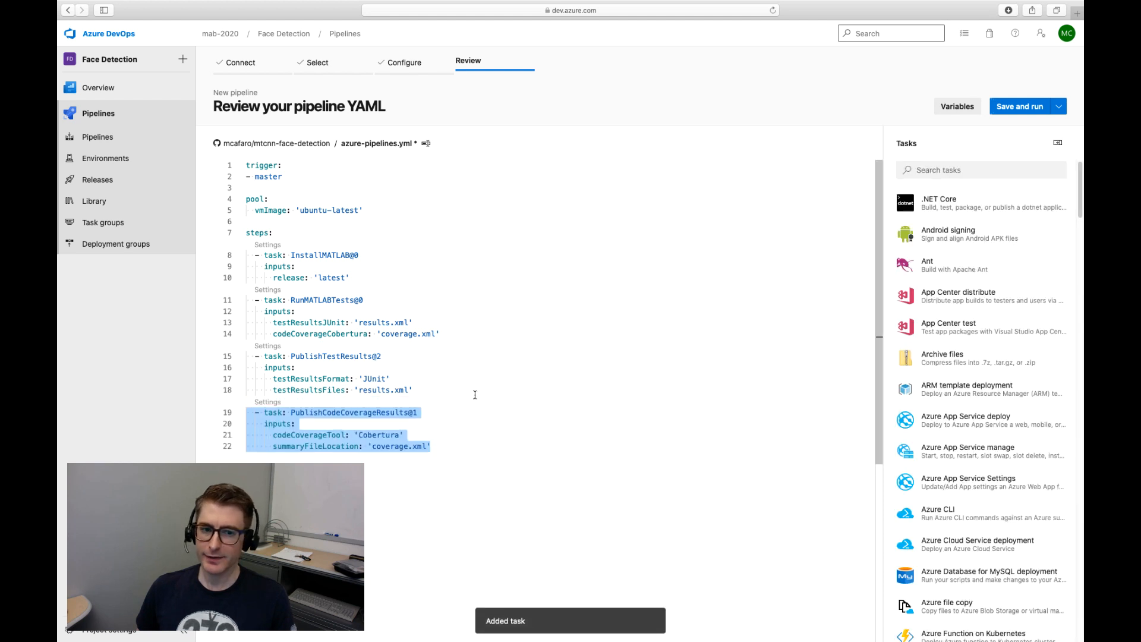
text(condition: always())
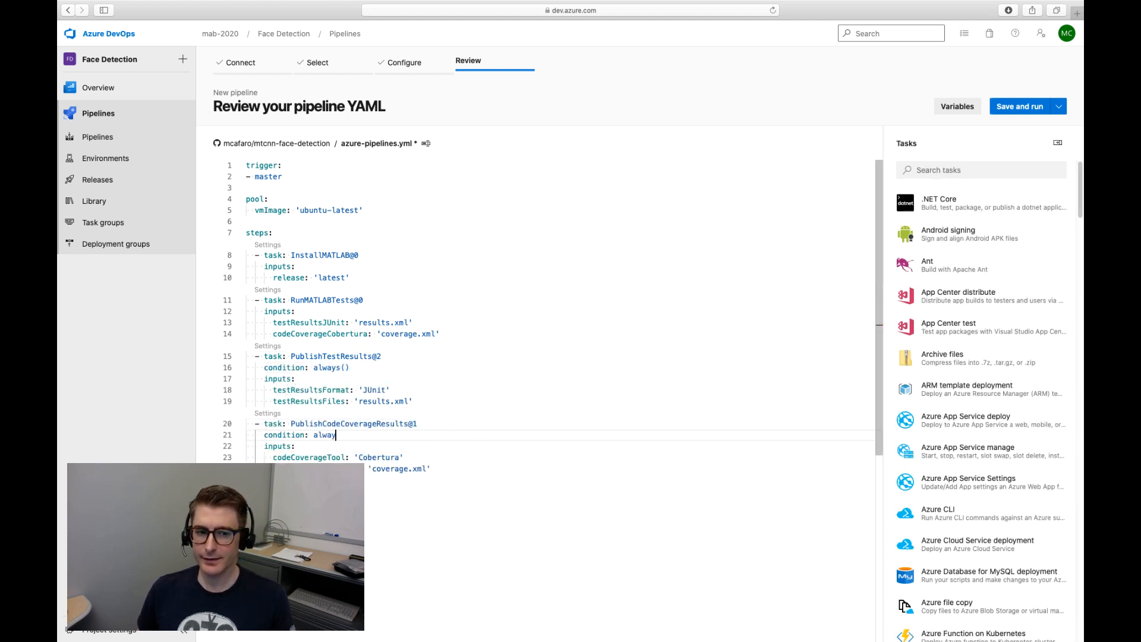
- Commit azure-pipelines.yml directly to master as 'Set up CI with Azure Pipelines' and run it
click(1020, 105)
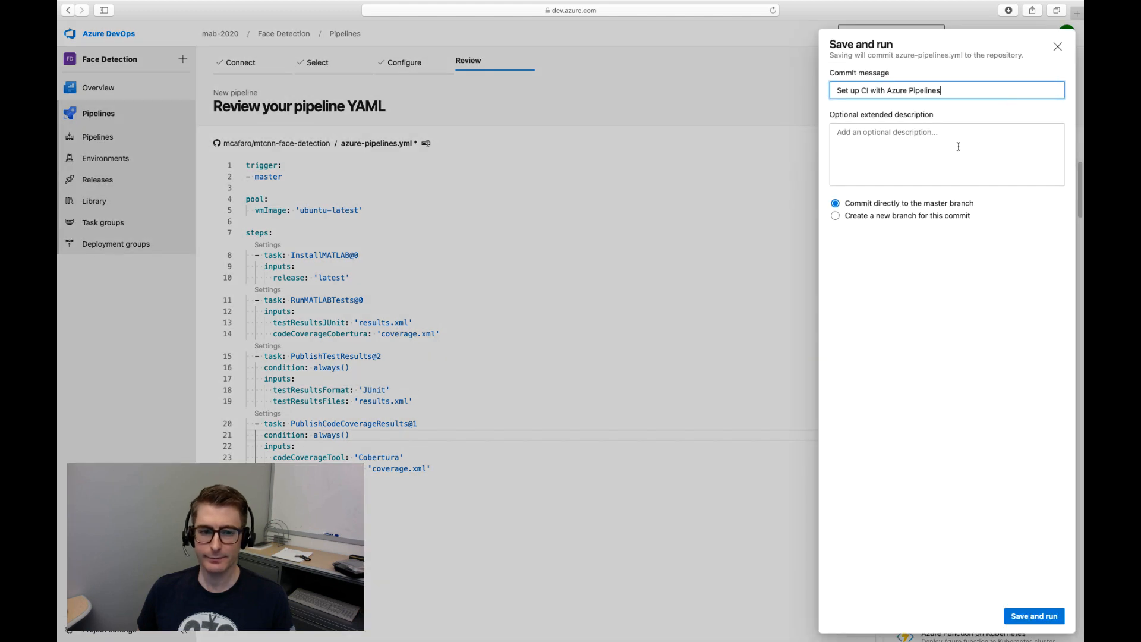
click(1033, 616)
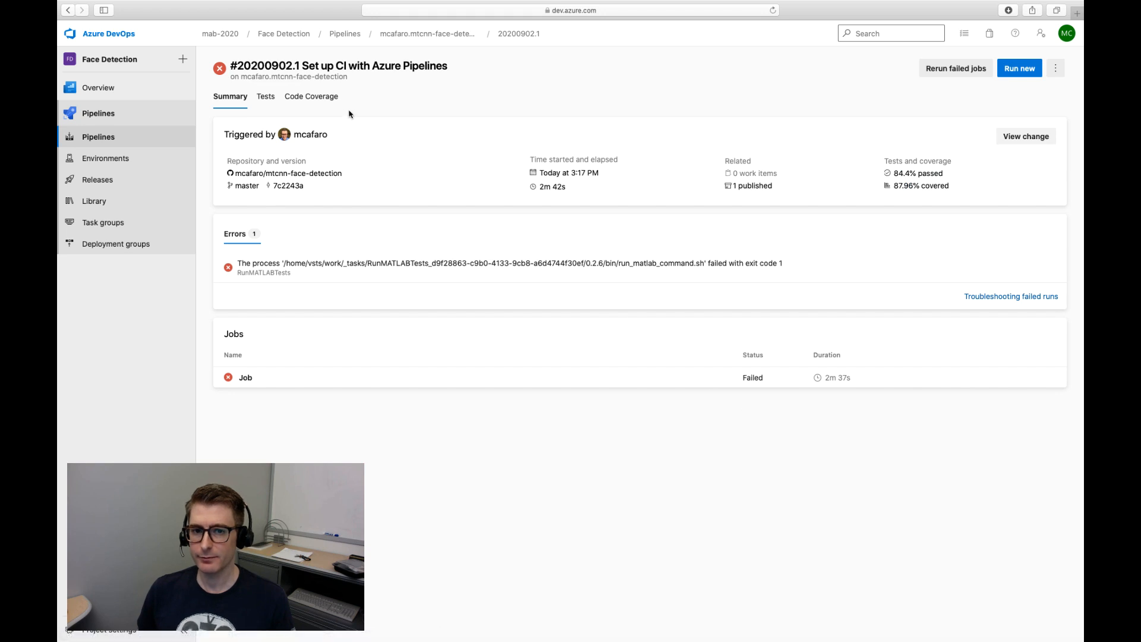
- Review the run's coverage and test results, showing testAFailure's 'This is a deliberate failure' message
click(310, 96)
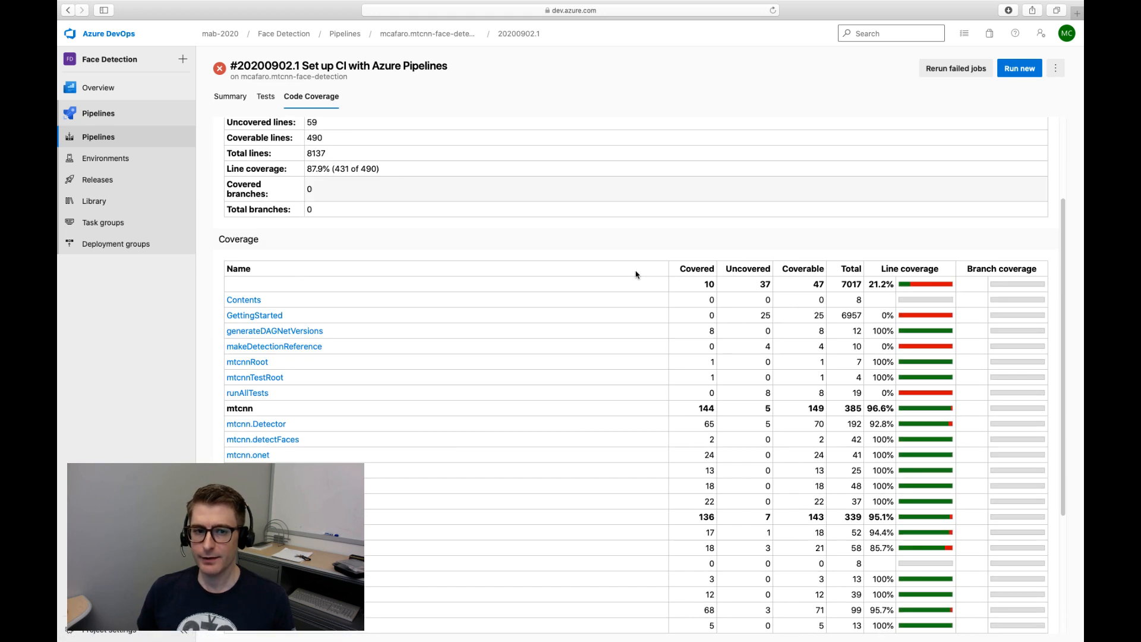
click(265, 96)
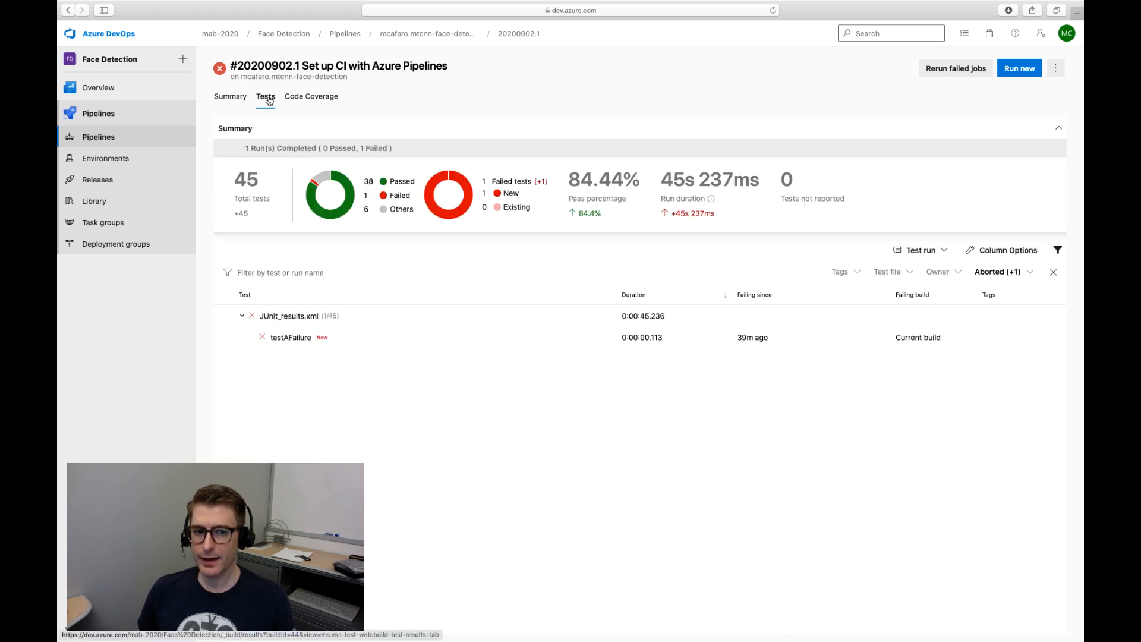
click(291, 340)
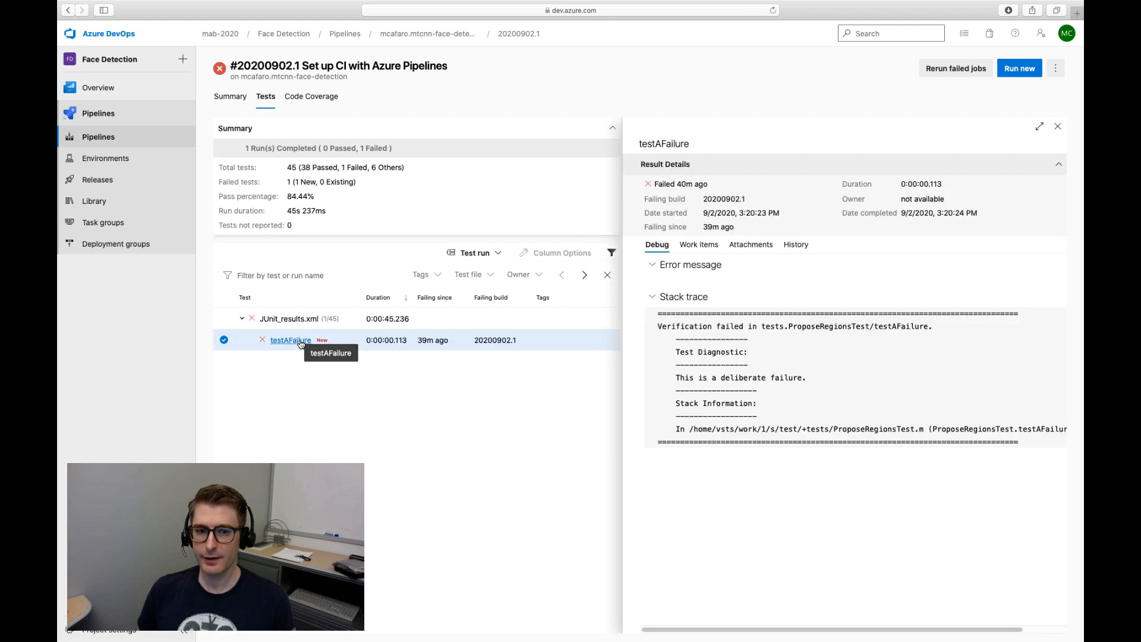
double_click(741, 377)
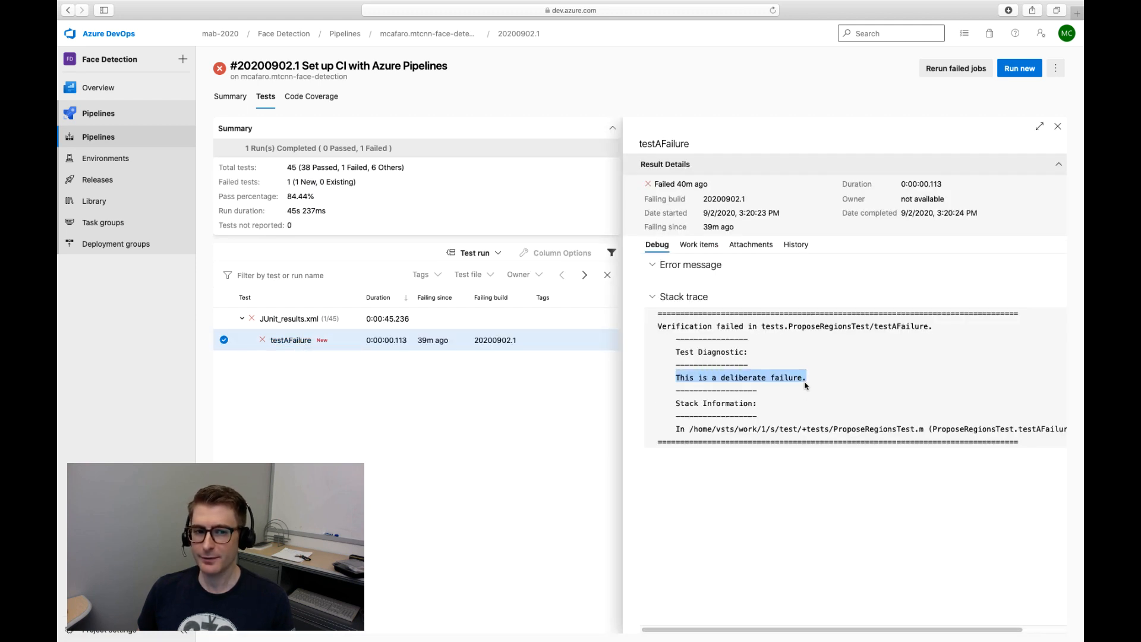